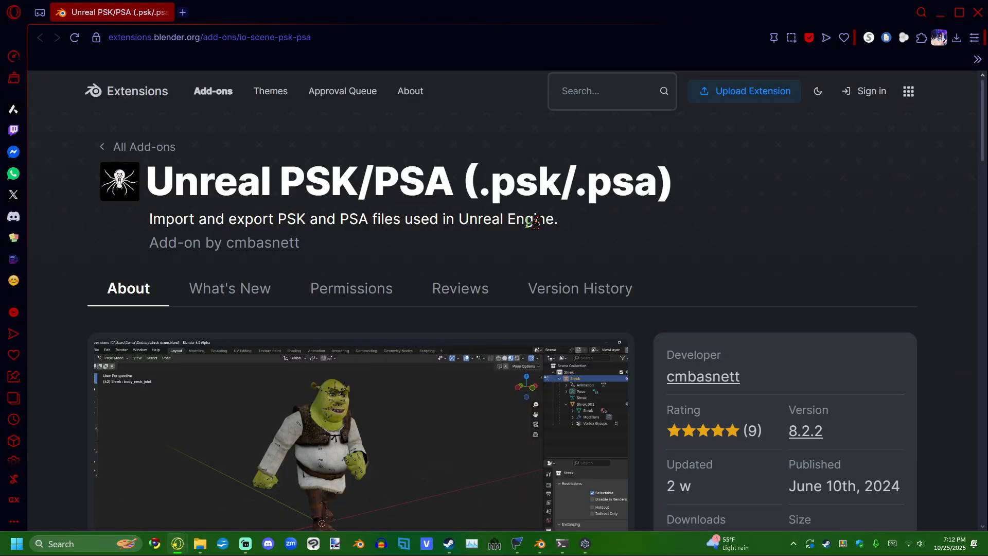
# Get the Unreal PSK/PSA add-on from its Blender Extensions page and return to Blender.
pyautogui.scroll(-3)
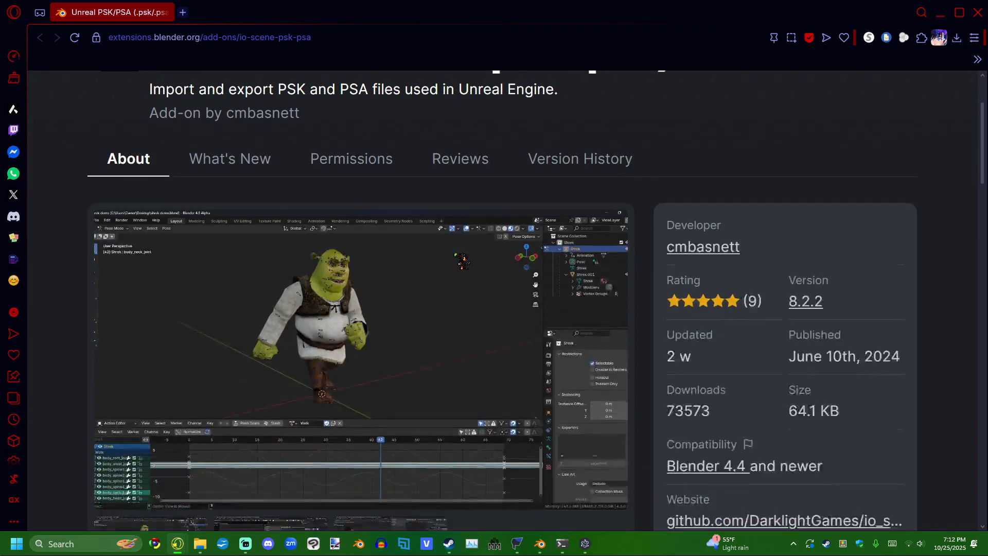
pyautogui.scroll(-3)
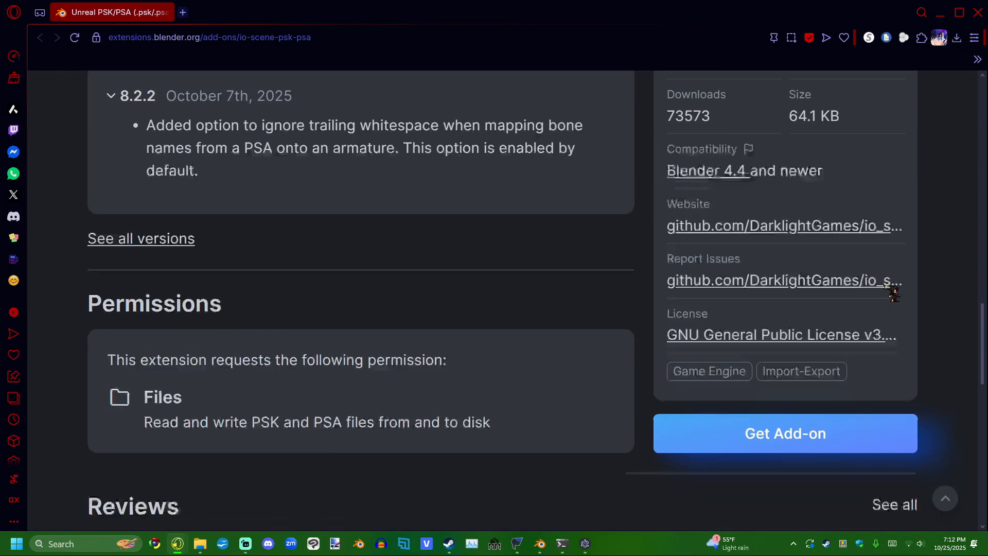
pyautogui.scroll(-3)
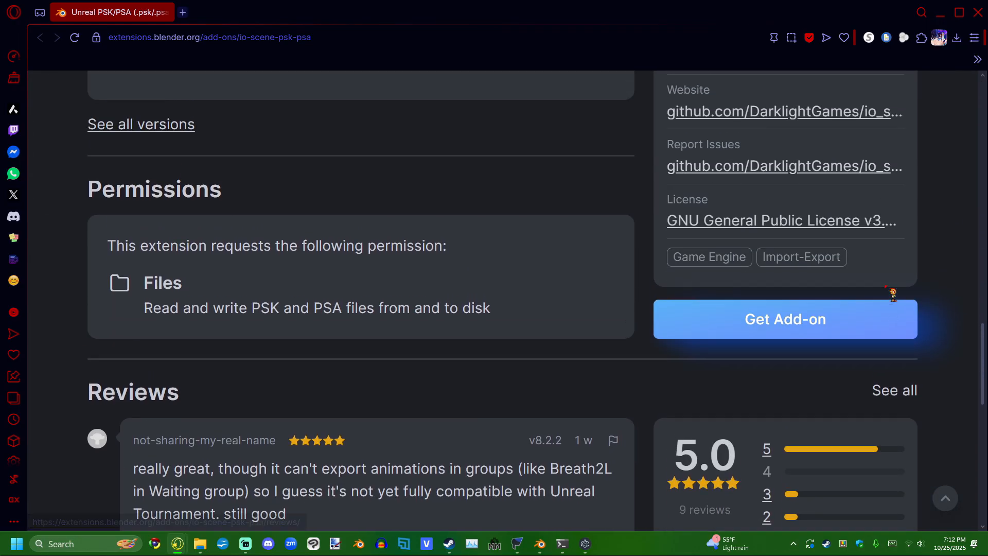
pyautogui.scroll(-3)
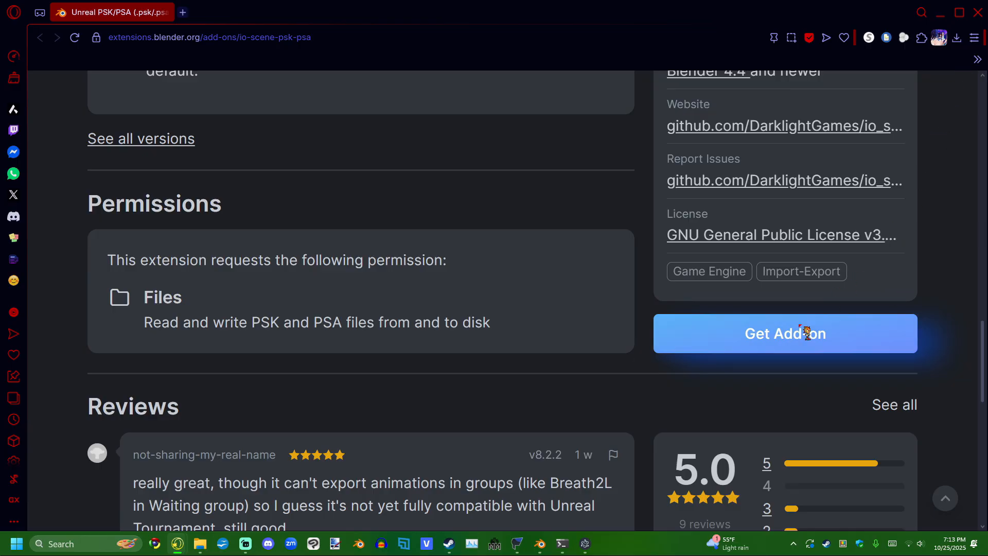
pyautogui.click(785, 333)
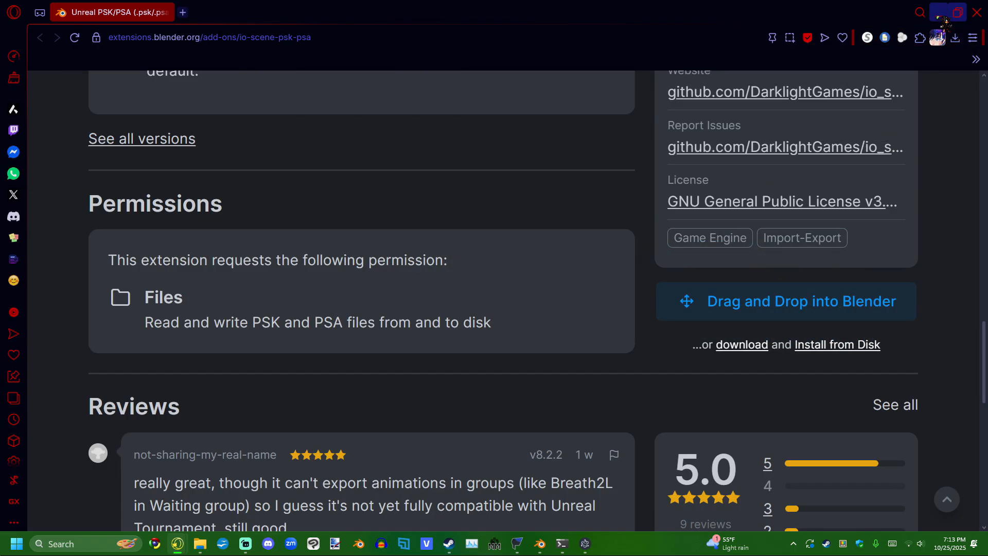
pyautogui.click(245, 544)
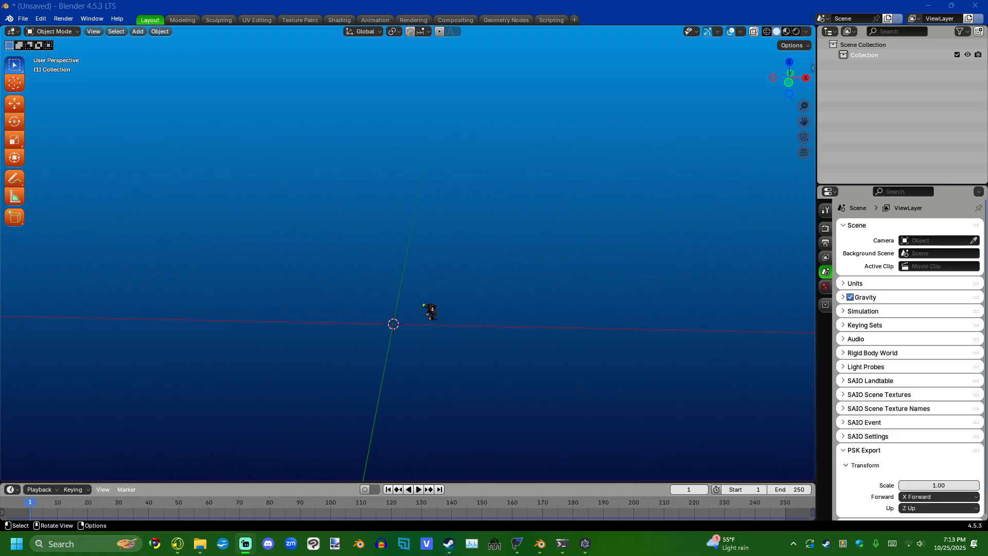
# Start a VRM (.vrm) import and browse to the folder holding the character file.
pyautogui.click(24, 18)
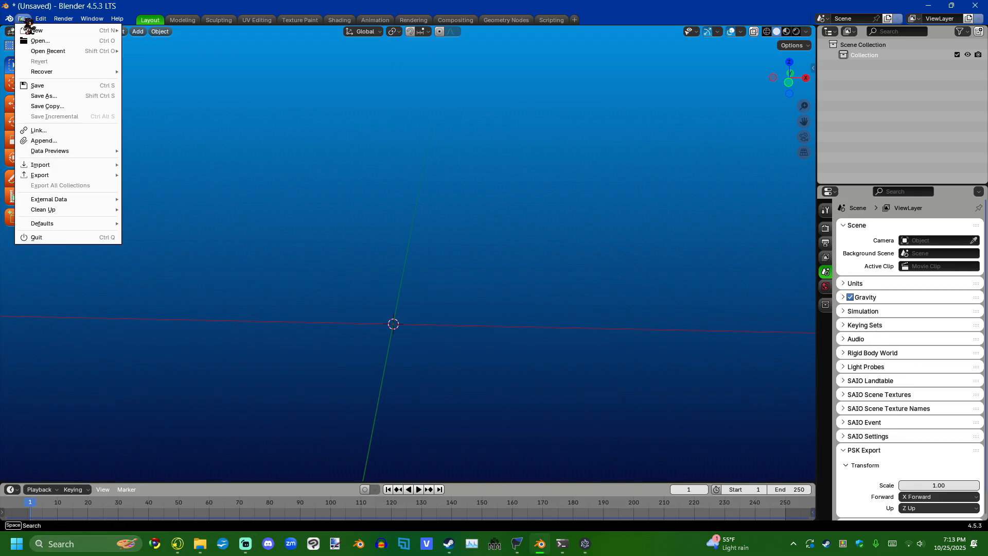
pyautogui.moveTo(40, 165)
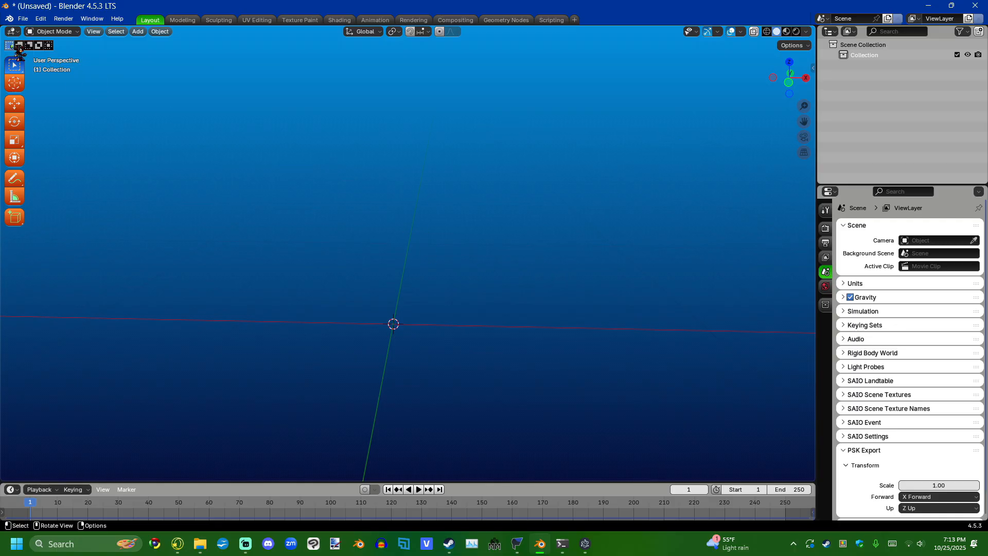
pyautogui.click(23, 18)
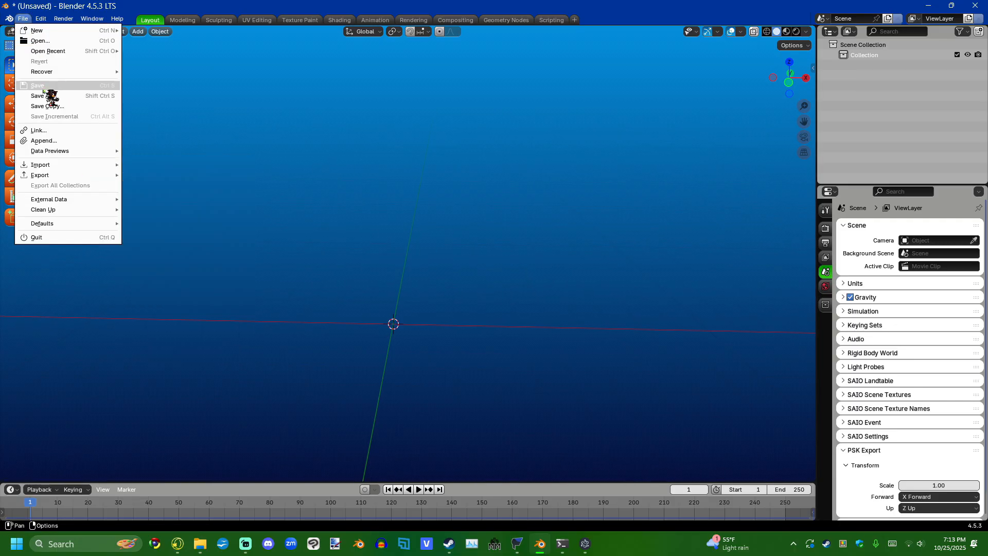
pyautogui.moveTo(40, 40)
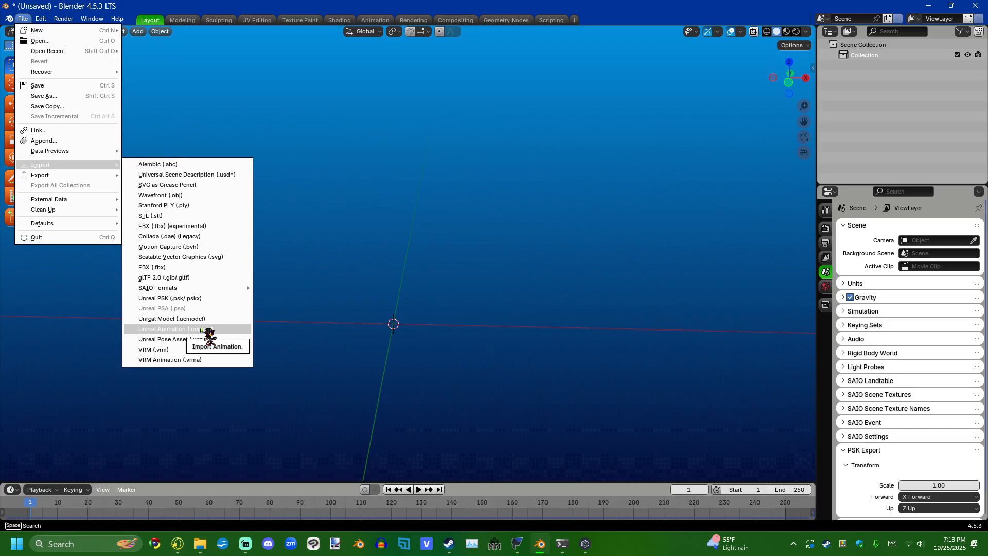
pyautogui.click(167, 328)
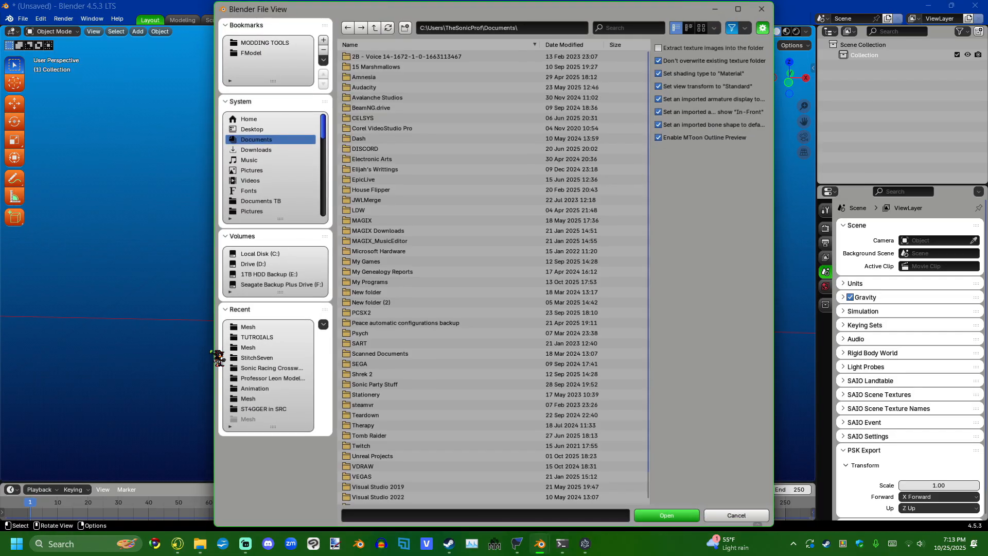
pyautogui.click(667, 514)
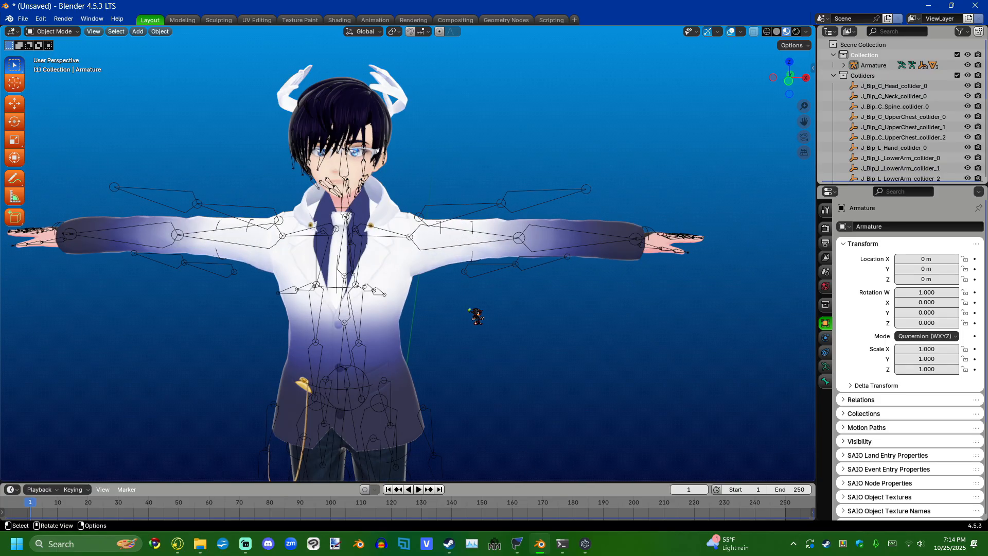
# Start an Unreal PSK import and jump to the FModel export bookmark.
pyautogui.scroll(-3)
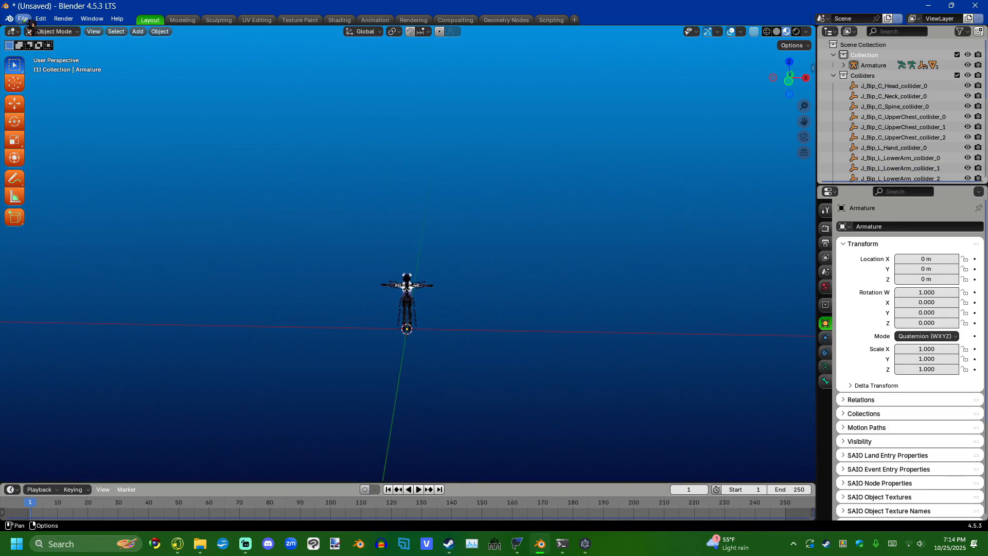
pyautogui.click(23, 19)
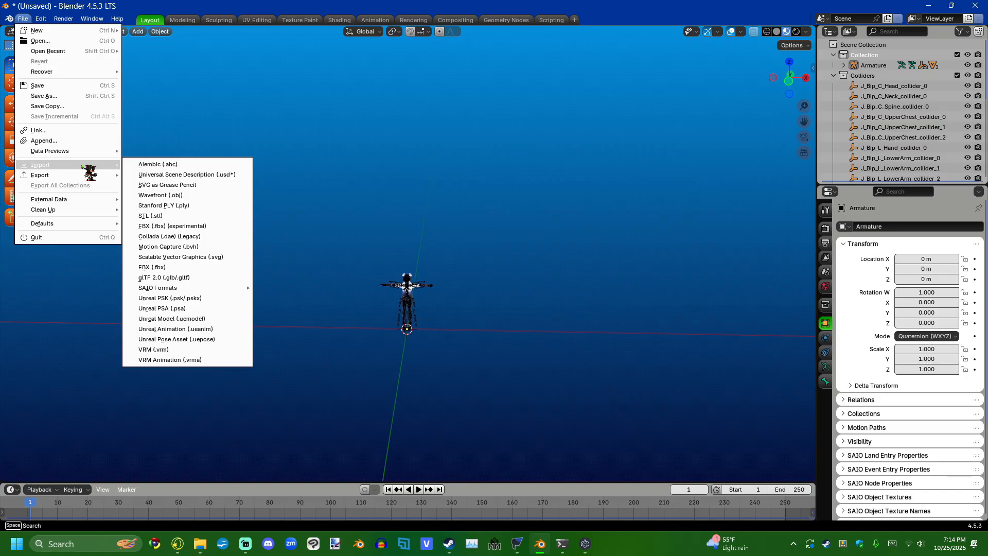
pyautogui.moveTo(171, 298)
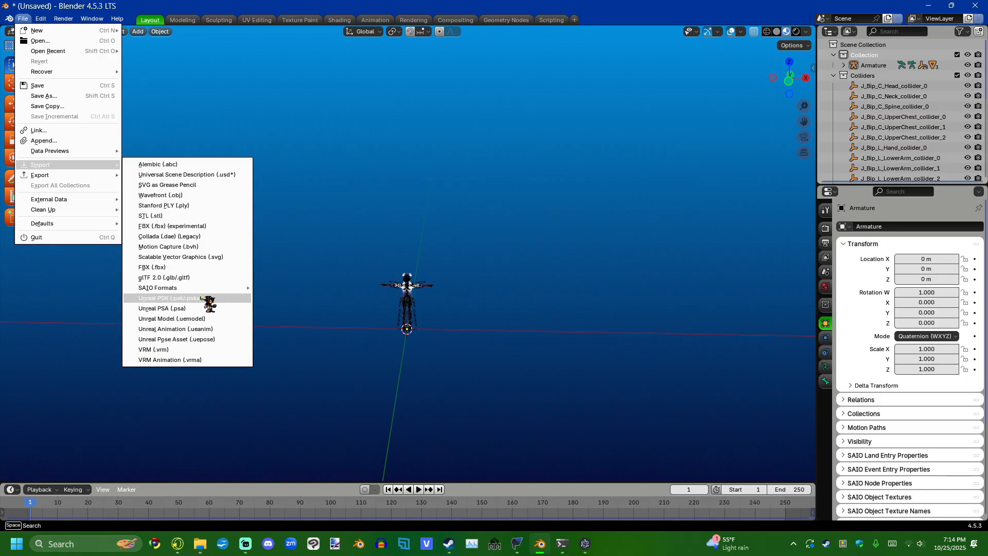
pyautogui.click(167, 297)
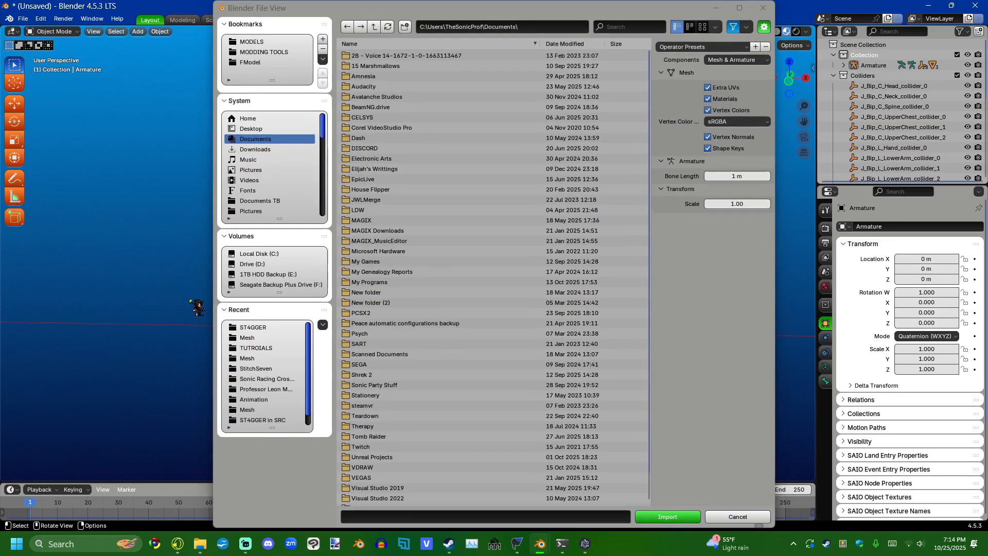
pyautogui.click(251, 62)
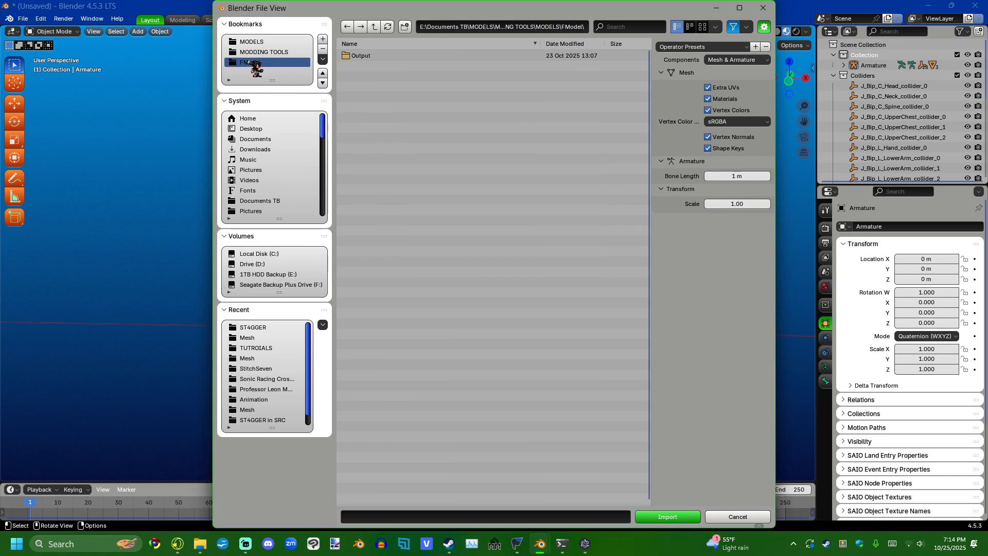
# Browse Output > Exports > Game > 02_Union > Extnd10_Character10001 > Mesh and choose the .psk file.
pyautogui.doubleClick(360, 55)
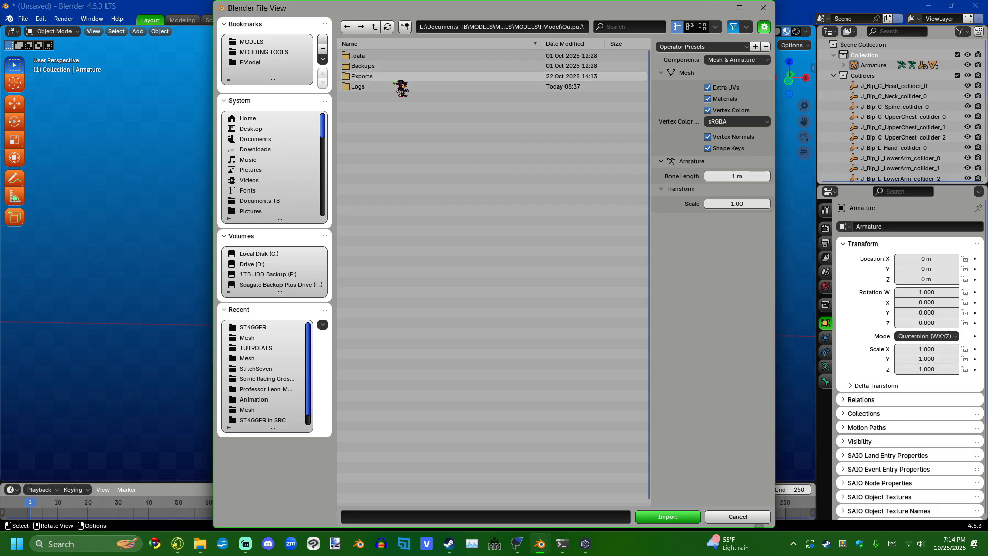
pyautogui.doubleClick(363, 75)
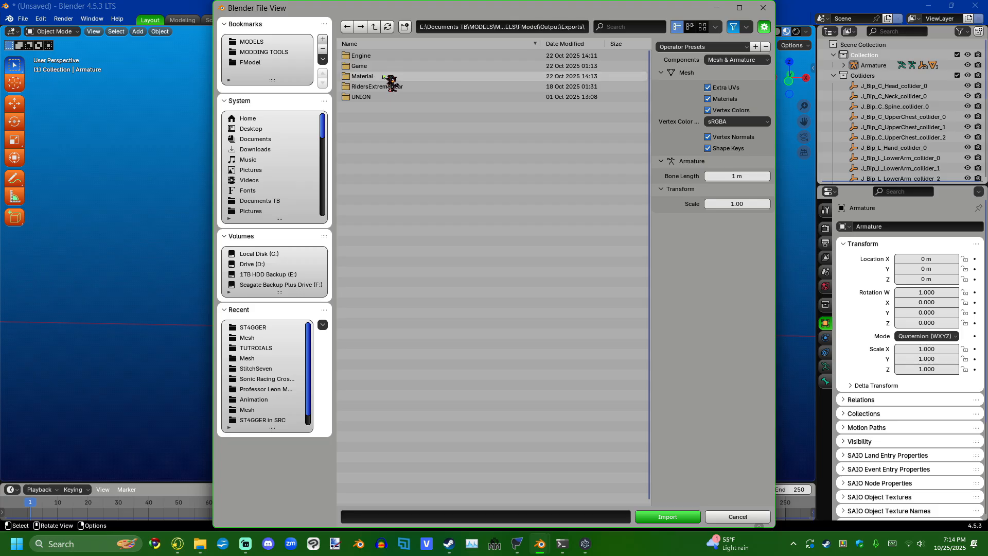
pyautogui.doubleClick(360, 65)
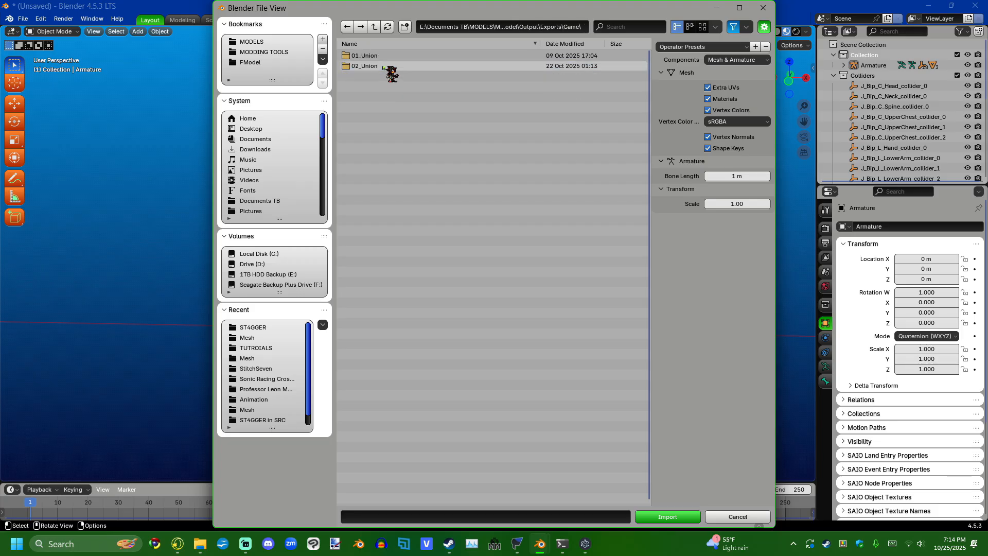
pyautogui.doubleClick(364, 56)
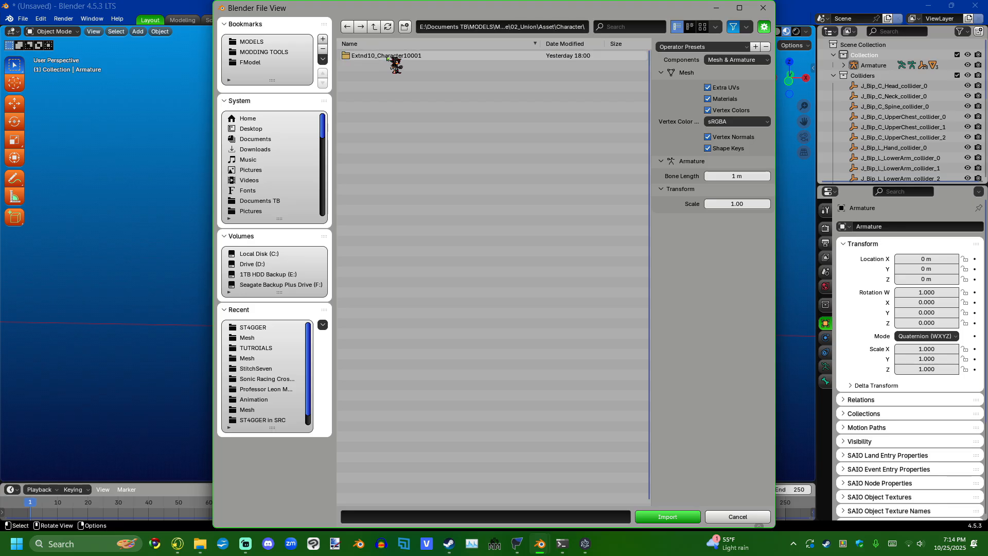
pyautogui.doubleClick(383, 56)
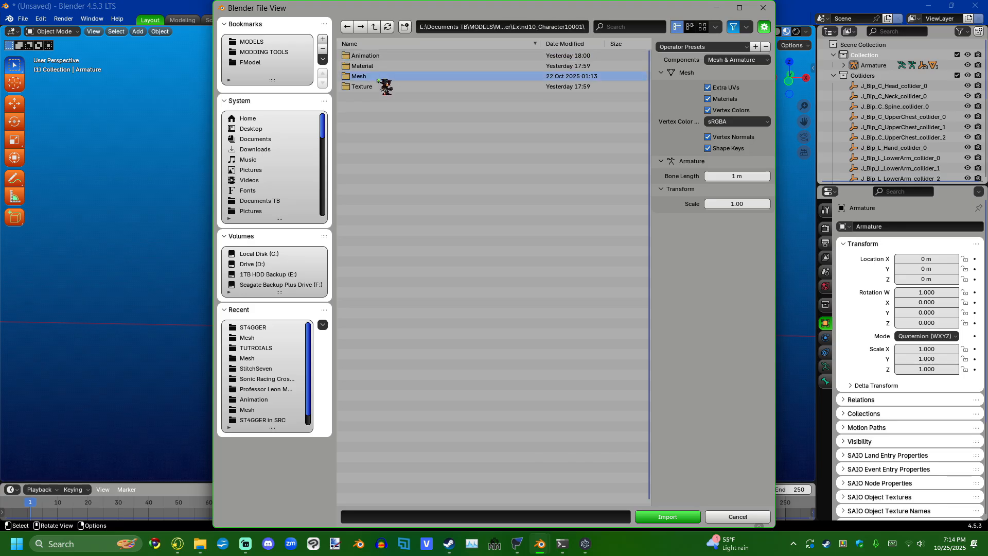
pyautogui.doubleClick(358, 76)
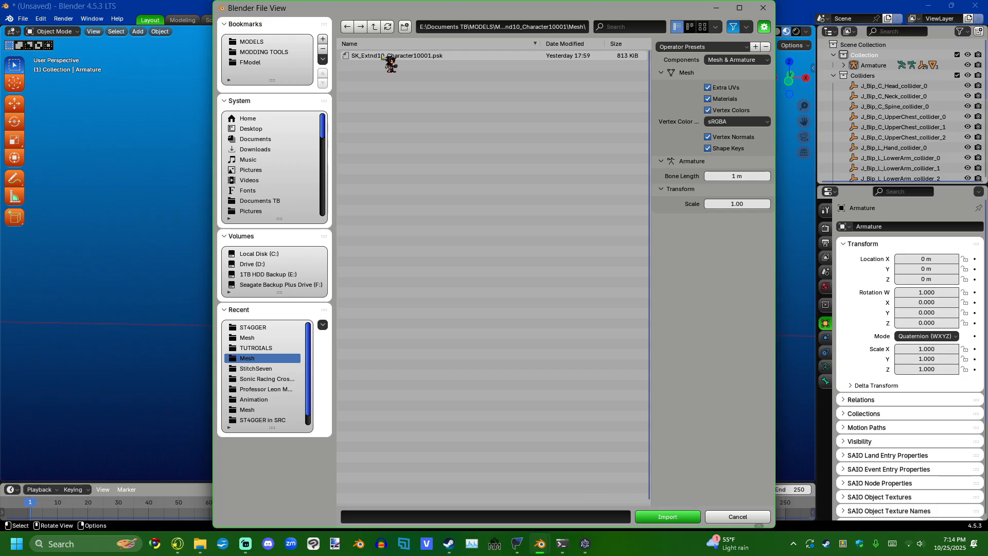
pyautogui.click(668, 516)
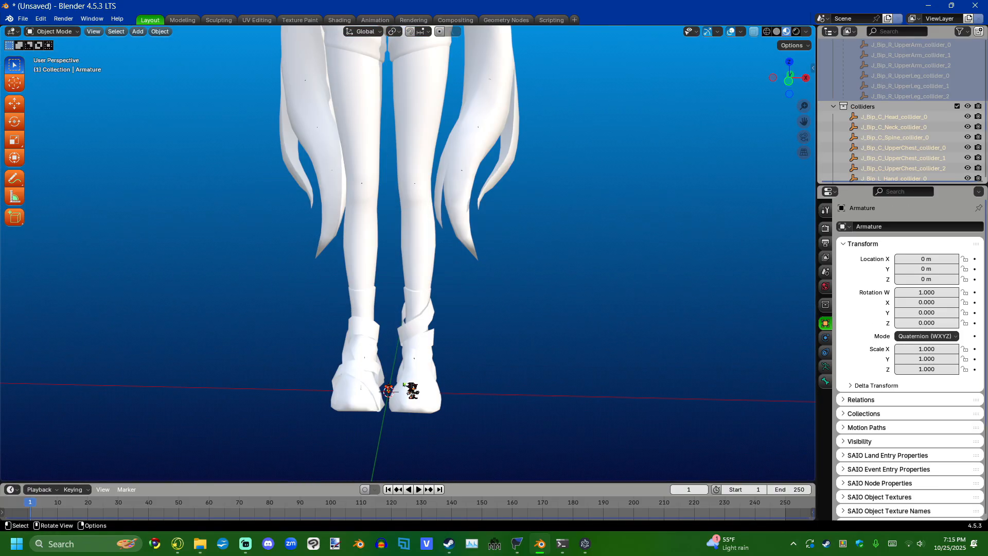
# Zoom in on the models and begin scaling the VRM armature up, roughly 87×.
pyautogui.scroll(-3)
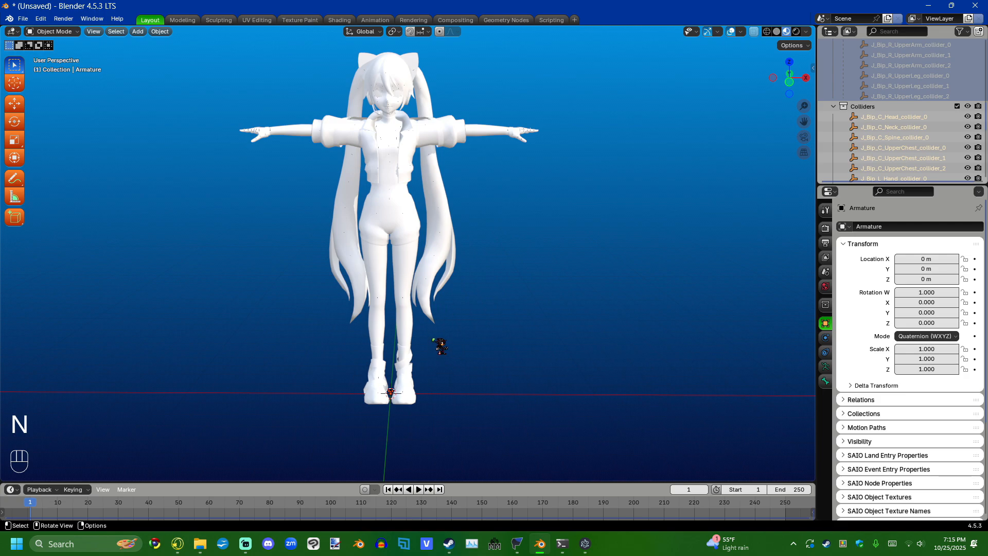
pyautogui.press('s')
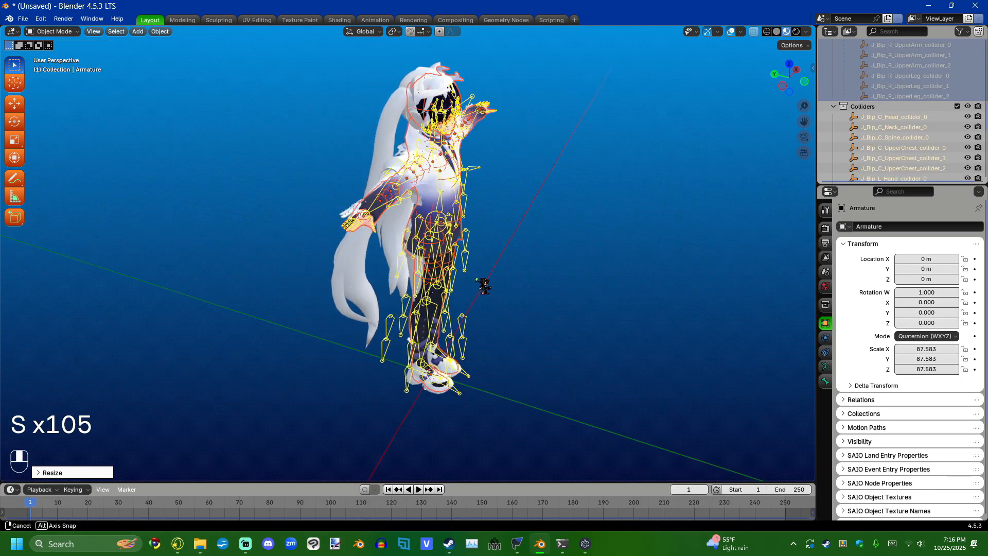
pyautogui.moveTo(580, 264)
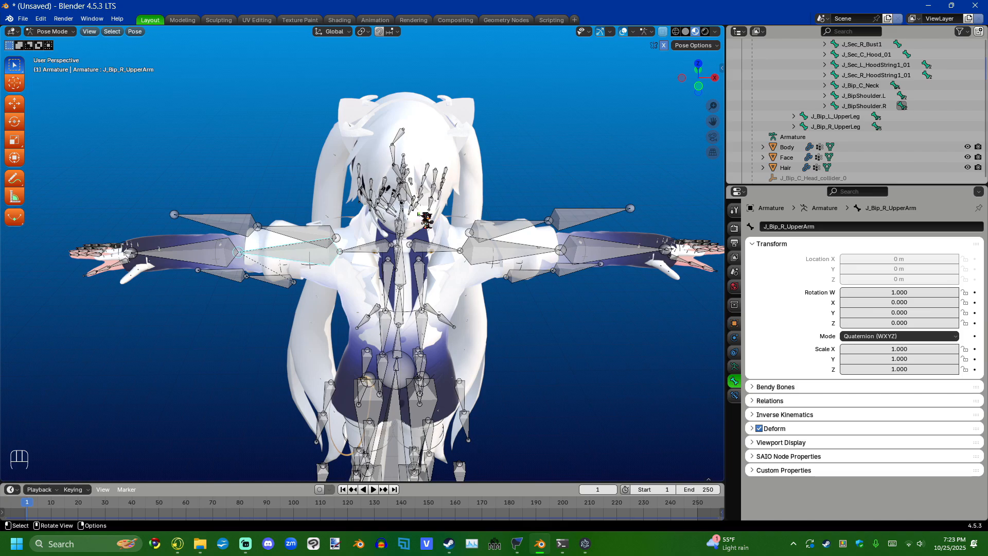
pyautogui.press('s')
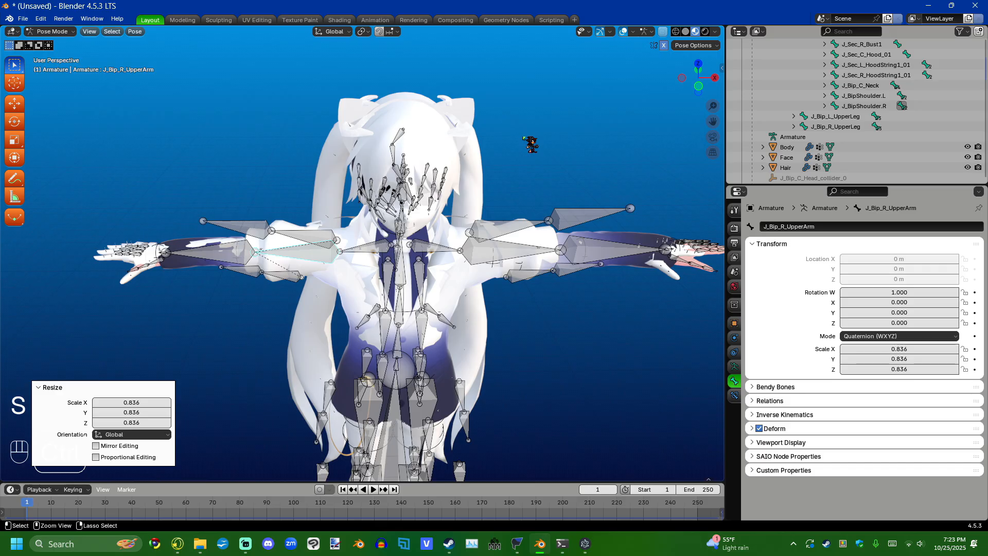
pyautogui.press('ctrl+z')
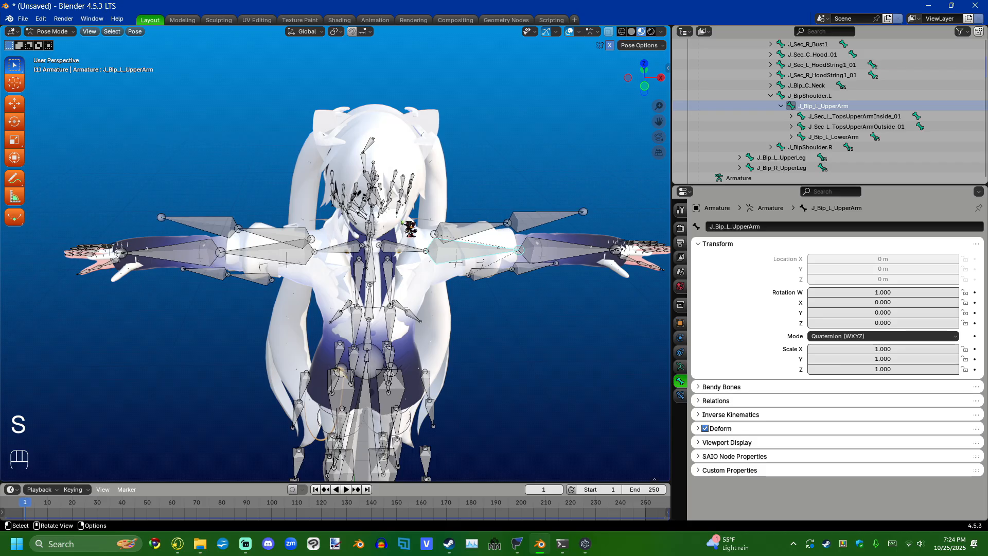
# Rename the left upper-arm bone to J_BipUpperArm.L in the Outliner.
pyautogui.doubleClick(823, 105)
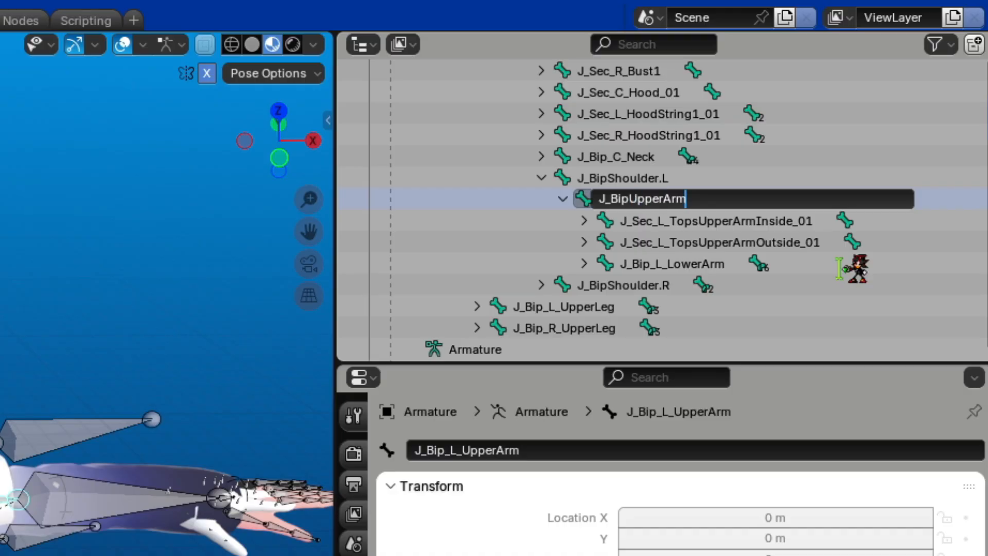
pyautogui.write('.L')
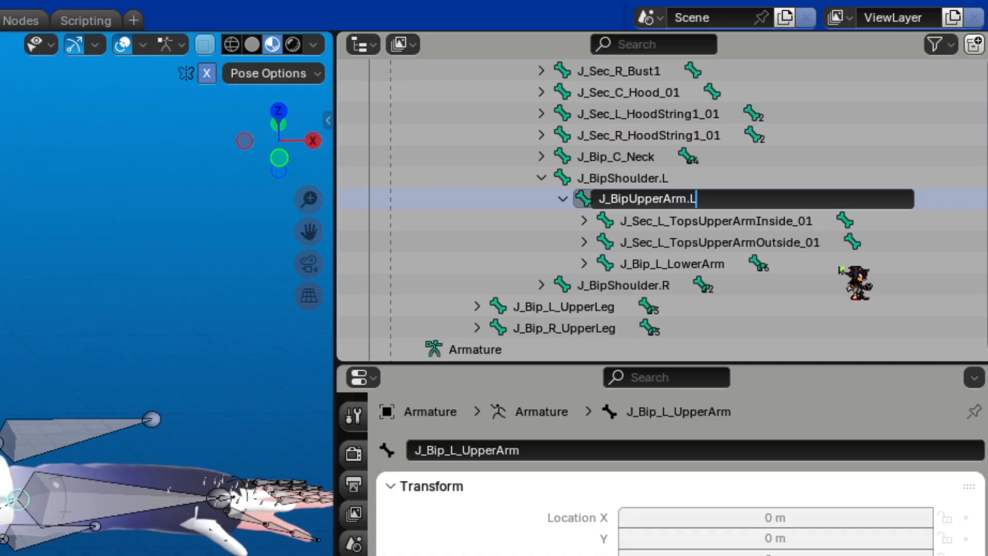
pyautogui.press('Return')
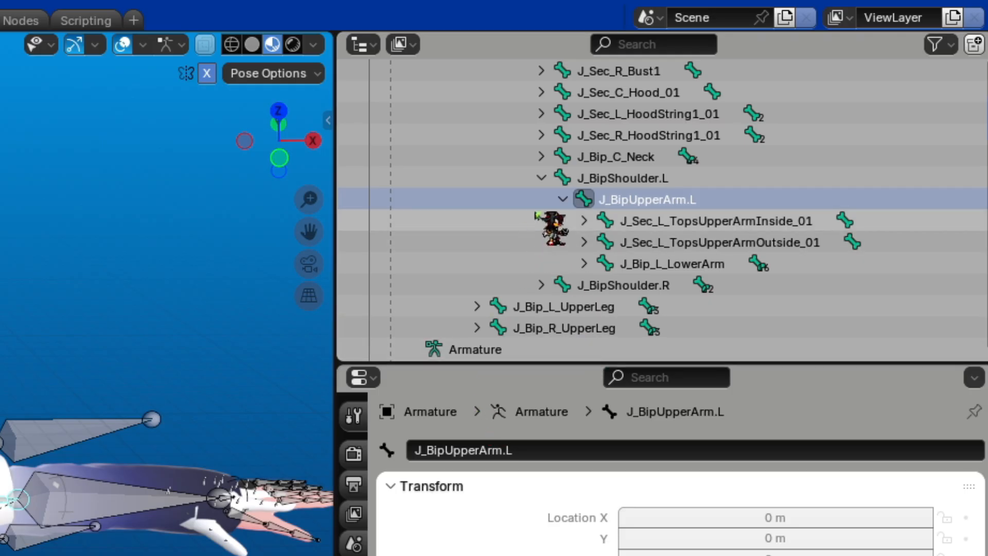
pyautogui.scroll(-3)
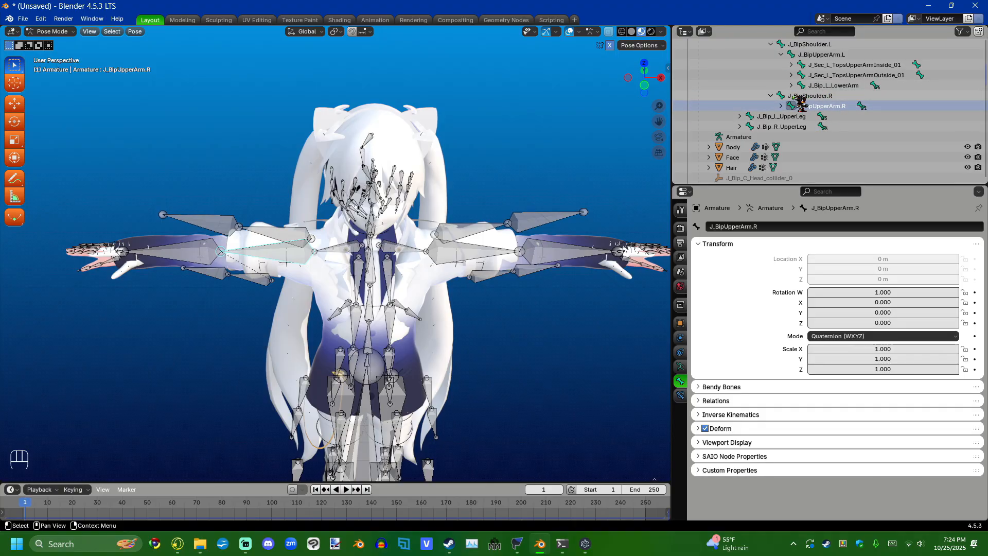
pyautogui.click(811, 95)
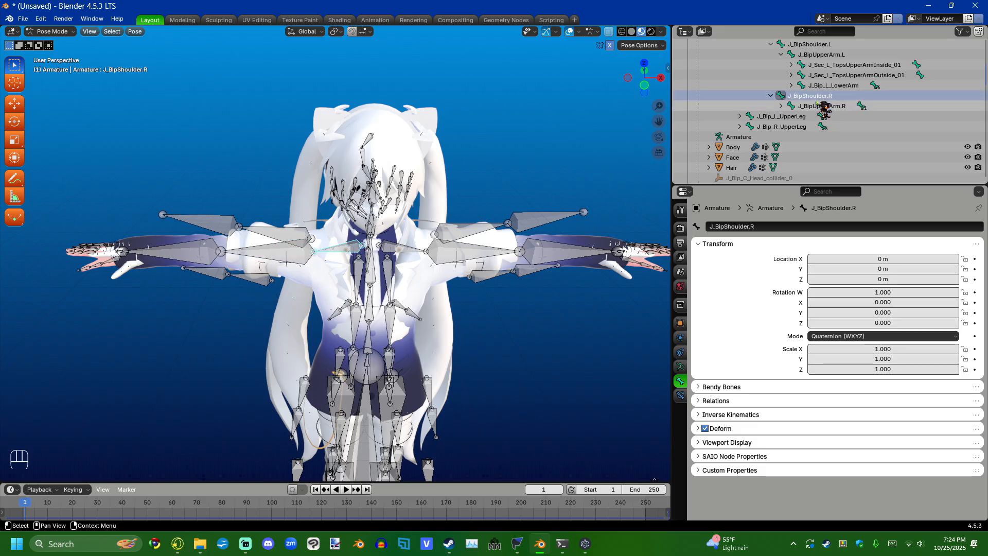
pyautogui.click(822, 106)
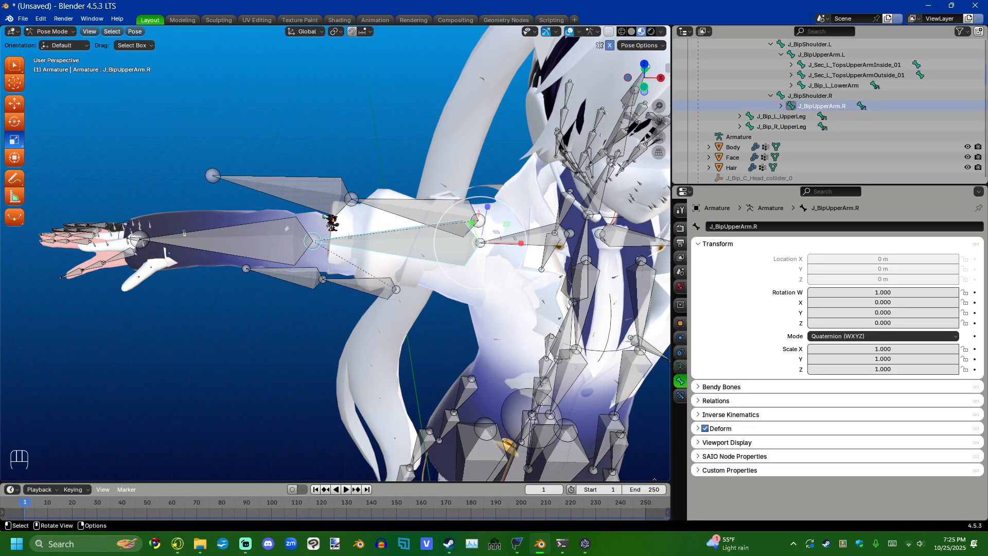
pyautogui.press('s')
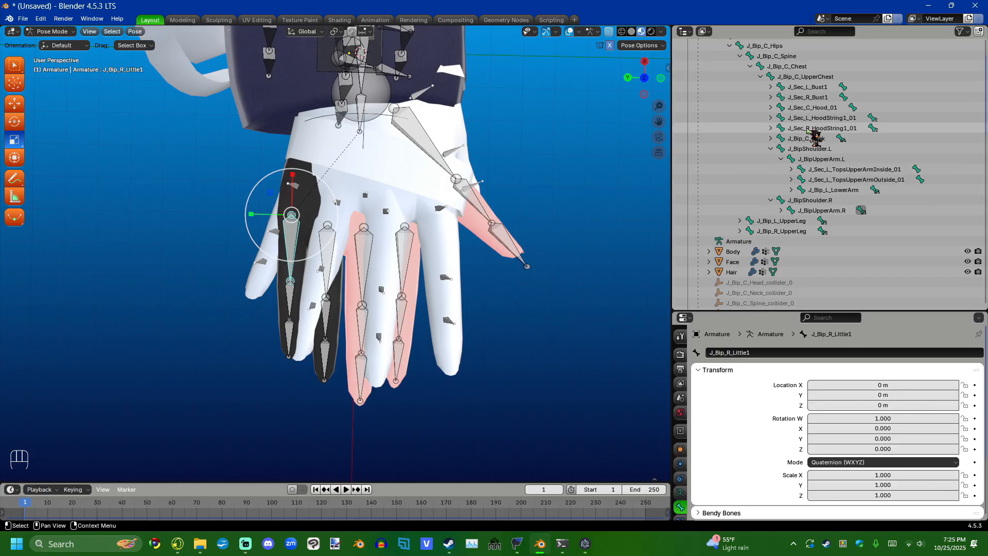
# Expand the left upper arm's bone hierarchy and rename the index finger bone J_BipIndex1.L.
pyautogui.scroll(-3)
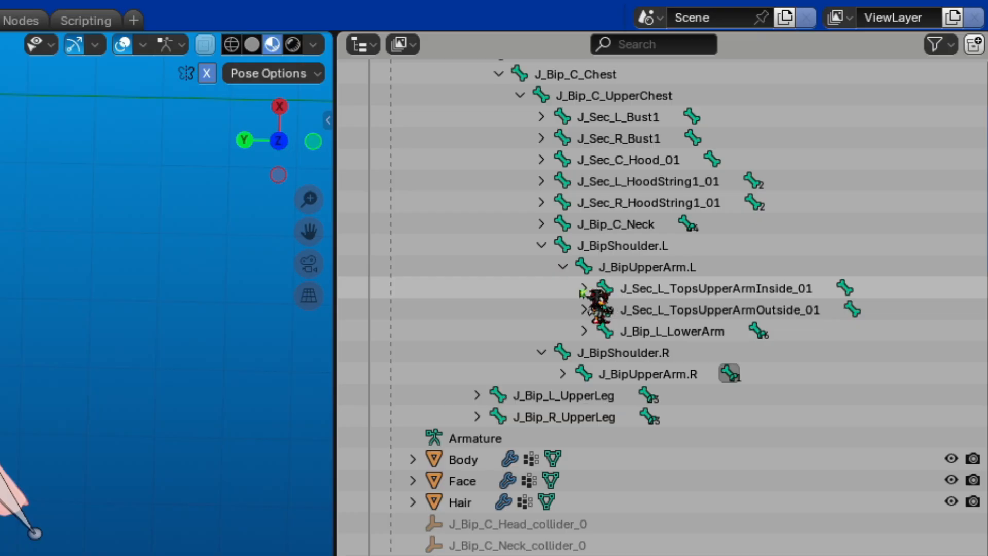
pyautogui.click(585, 289)
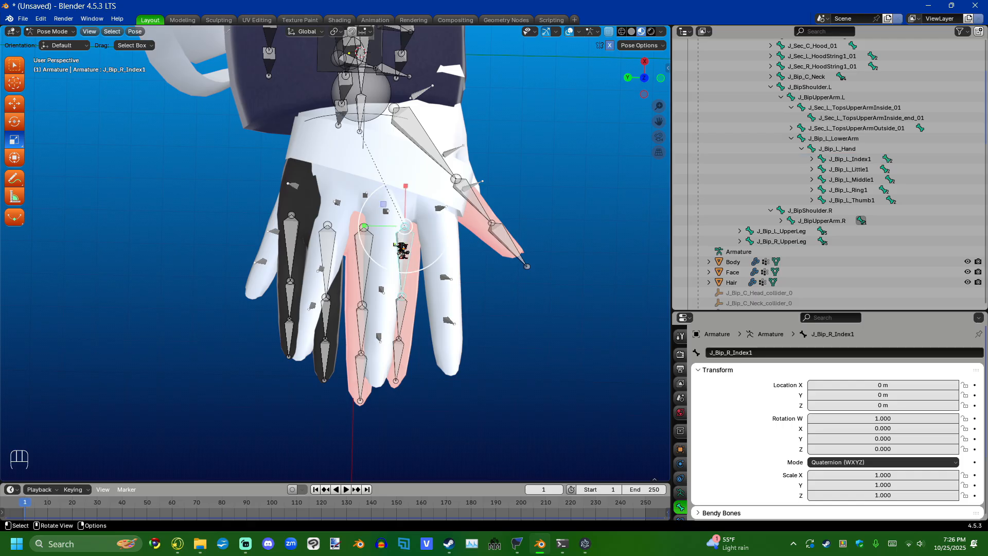
pyautogui.click(290, 214)
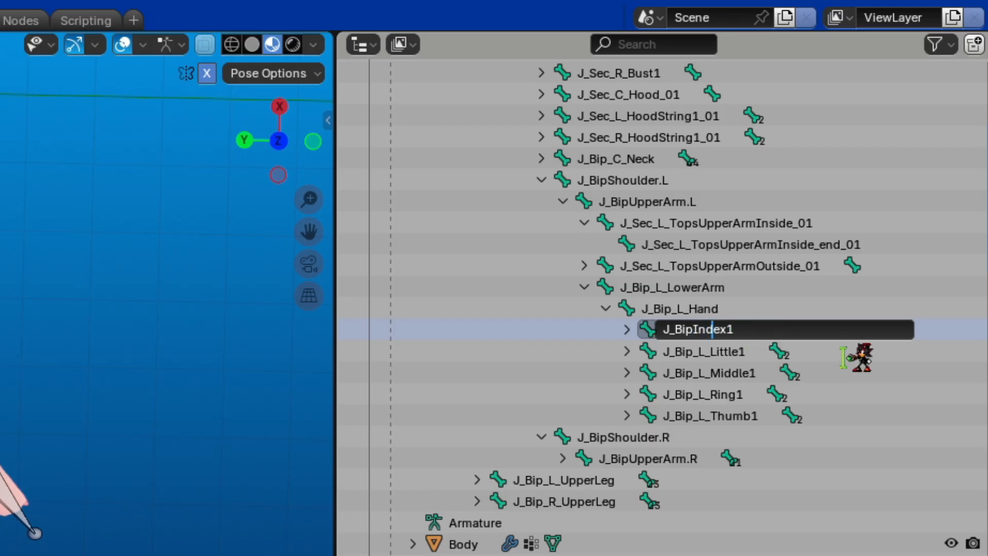
pyautogui.write('.L')
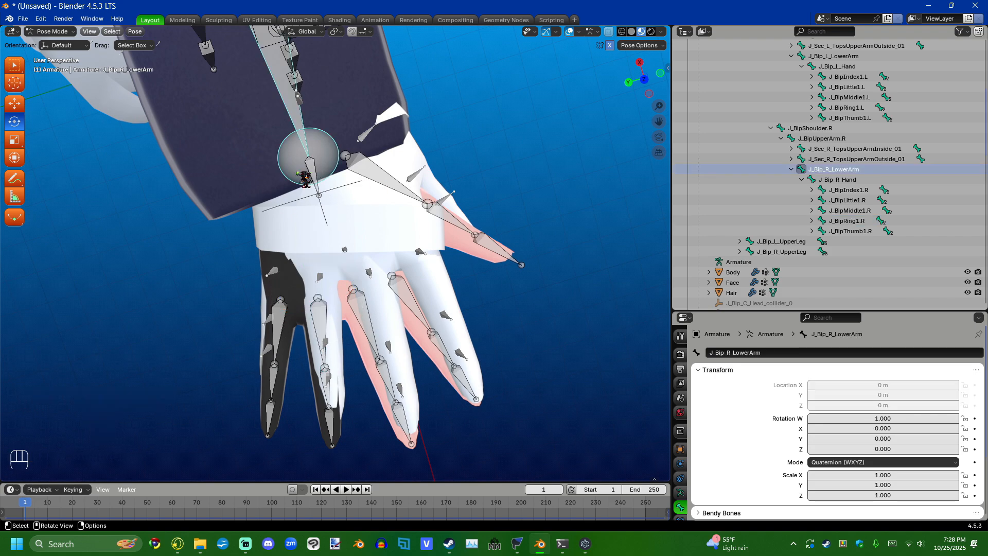
# Select the right hand bone and begin renaming it J_BipHand.R.
pyautogui.click(834, 180)
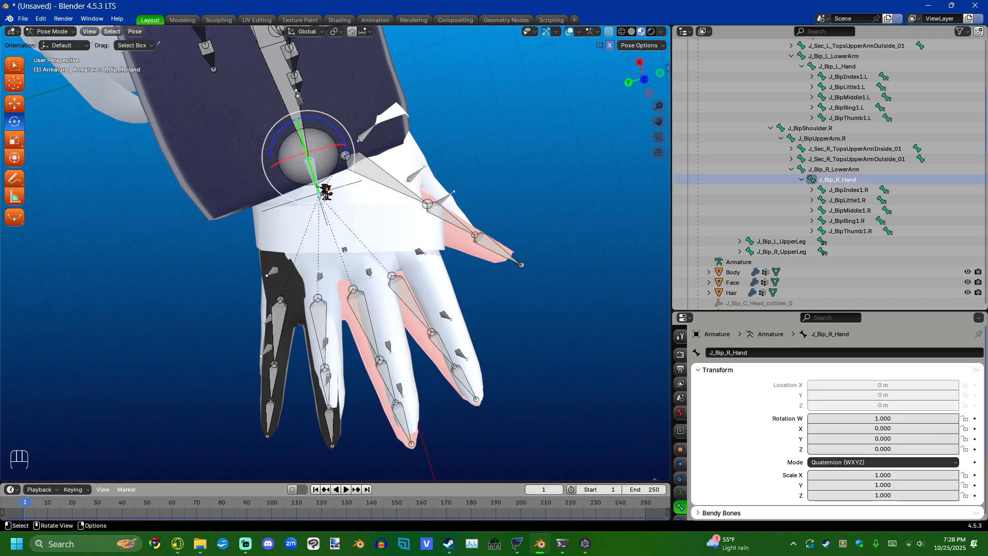
pyautogui.doubleClick(838, 169)
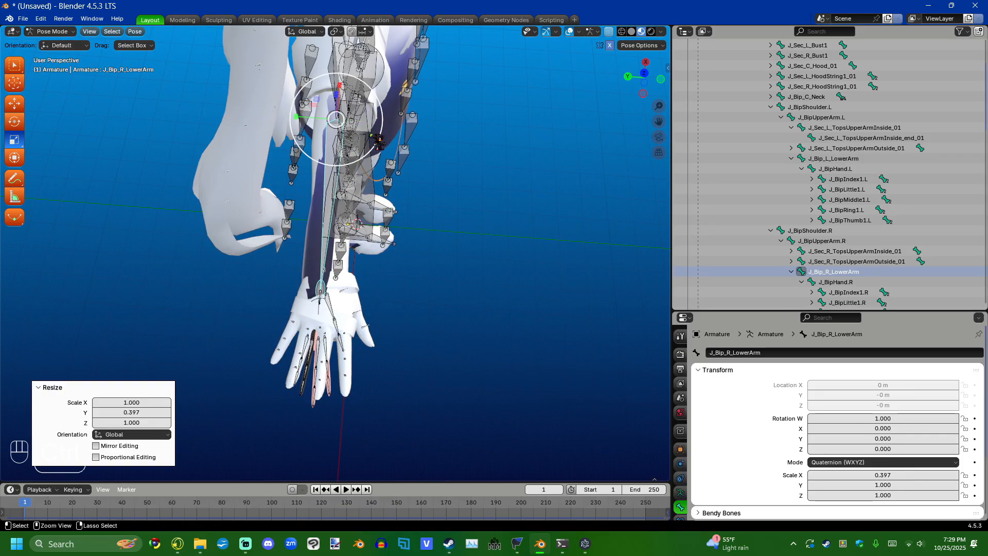
pyautogui.moveTo(477, 194)
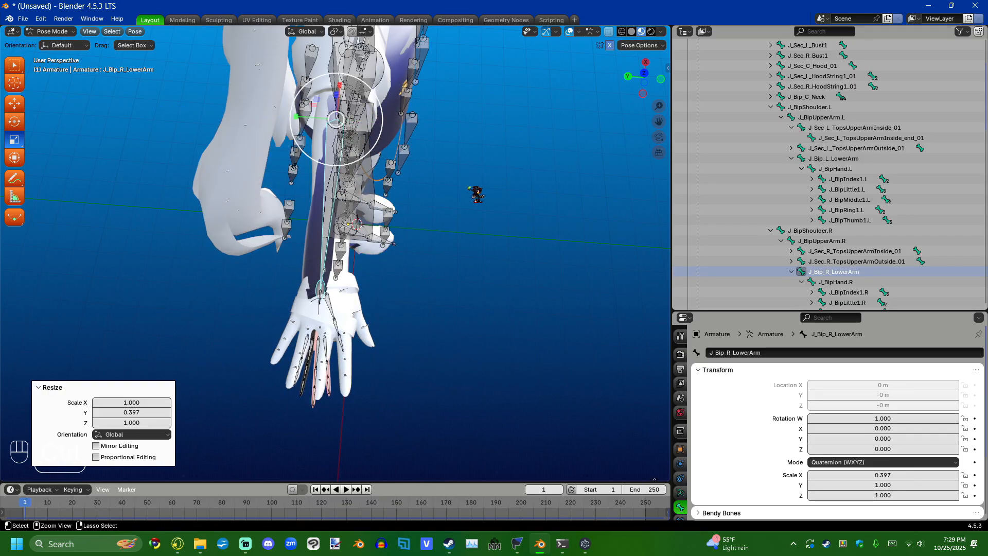
# Undo the right forearm bone's resize to restore the rest pose.
pyautogui.press('ctrl+z')
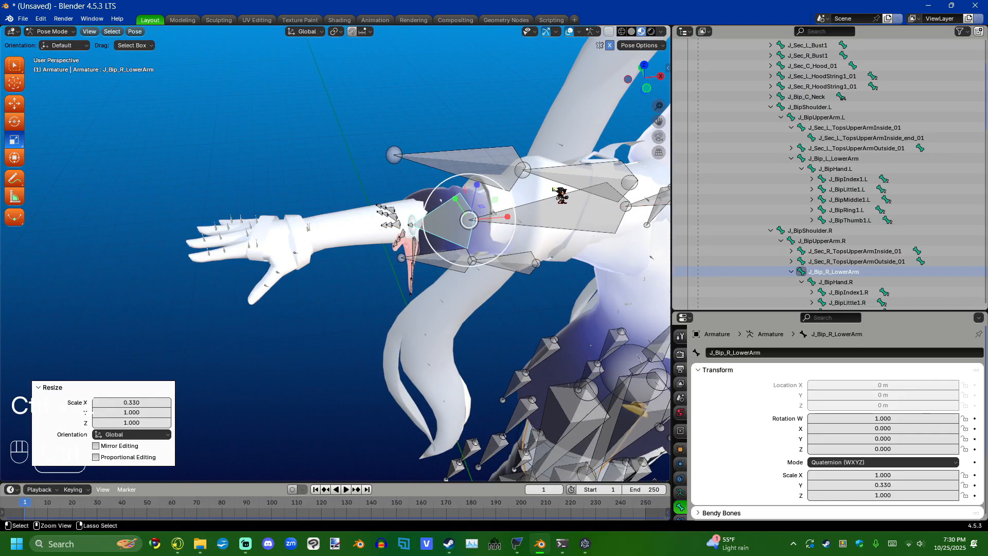
pyautogui.press('ctrl+z')
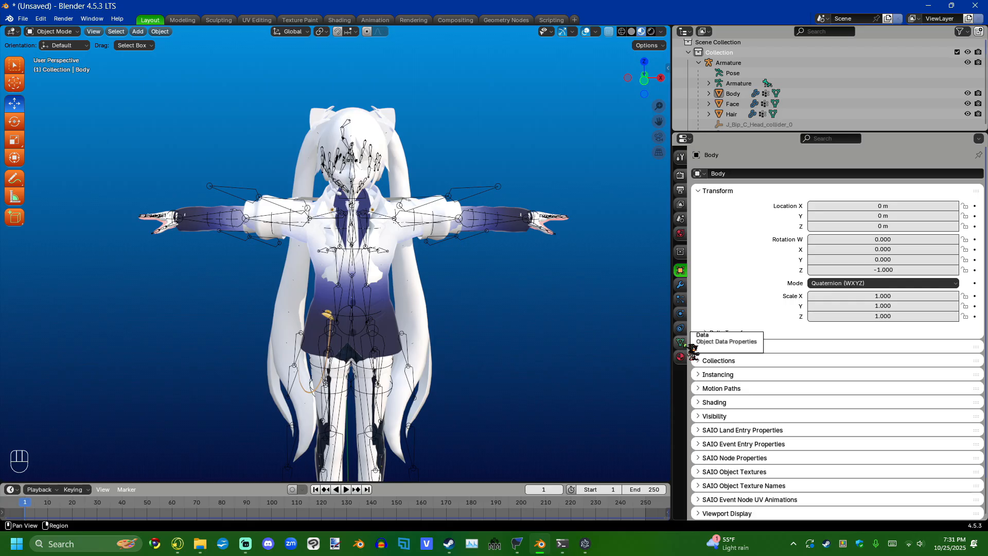
# Show the Hair mesh's object data properties with the UV Maps list expanded.
pyautogui.click(680, 343)
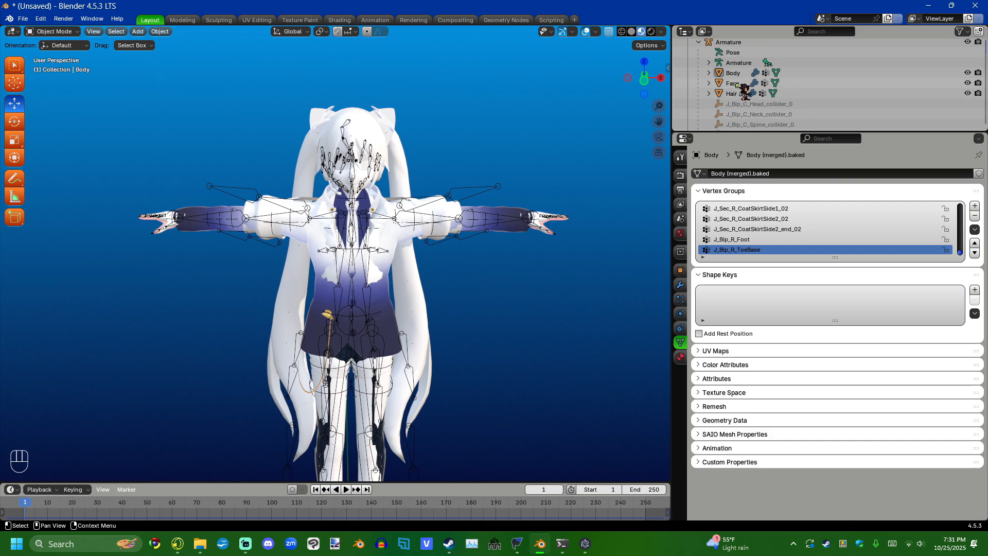
pyautogui.click(733, 83)
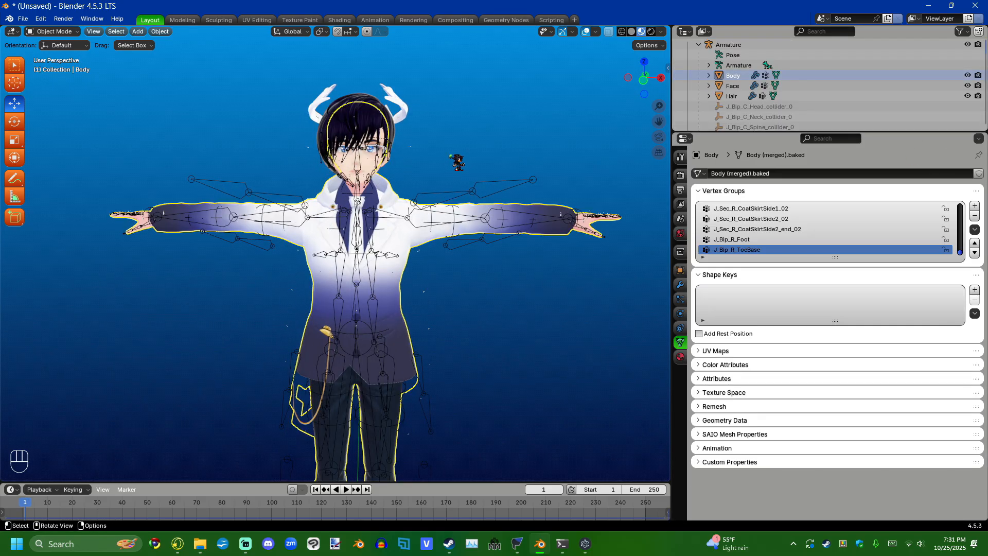
pyautogui.click(732, 96)
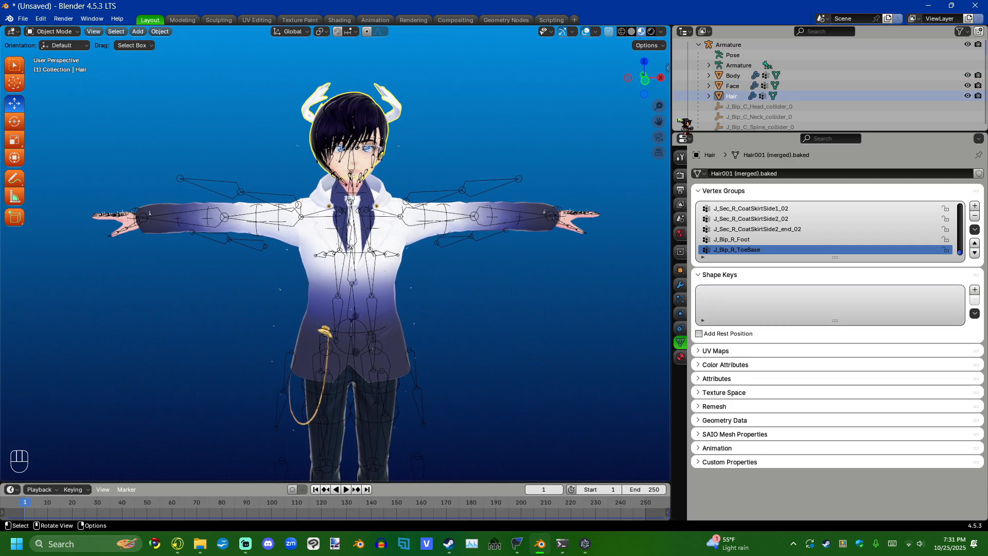
pyautogui.click(715, 351)
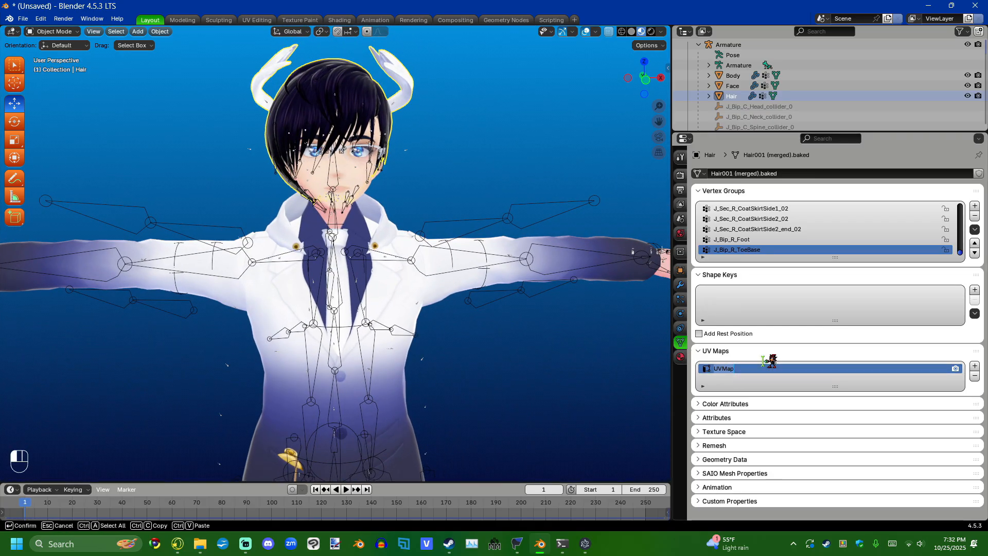
# Rename the Hair UV map to ajhdkjahwbjdfb and select Face along with Hair.
pyautogui.write('ajhdkjahwbjdfb')
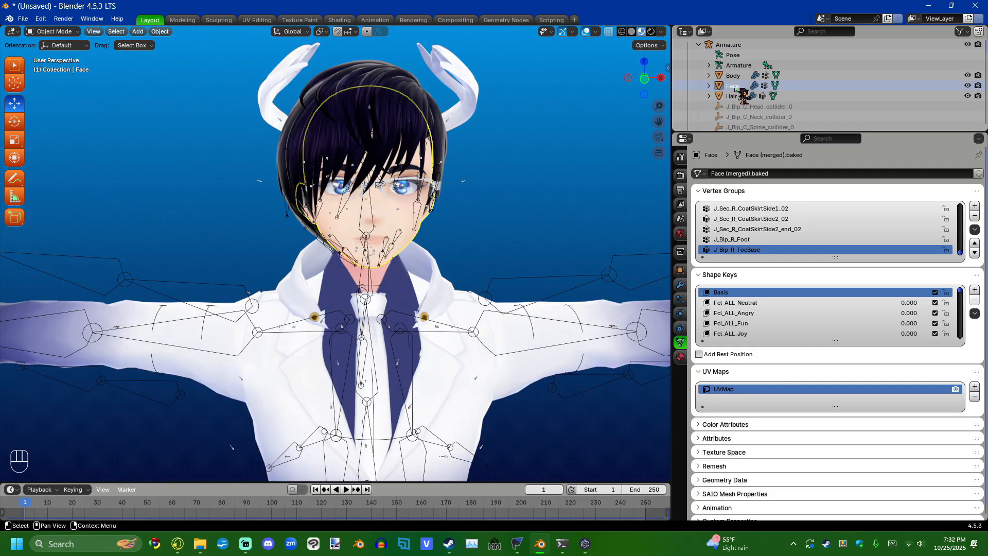
pyautogui.click(732, 96)
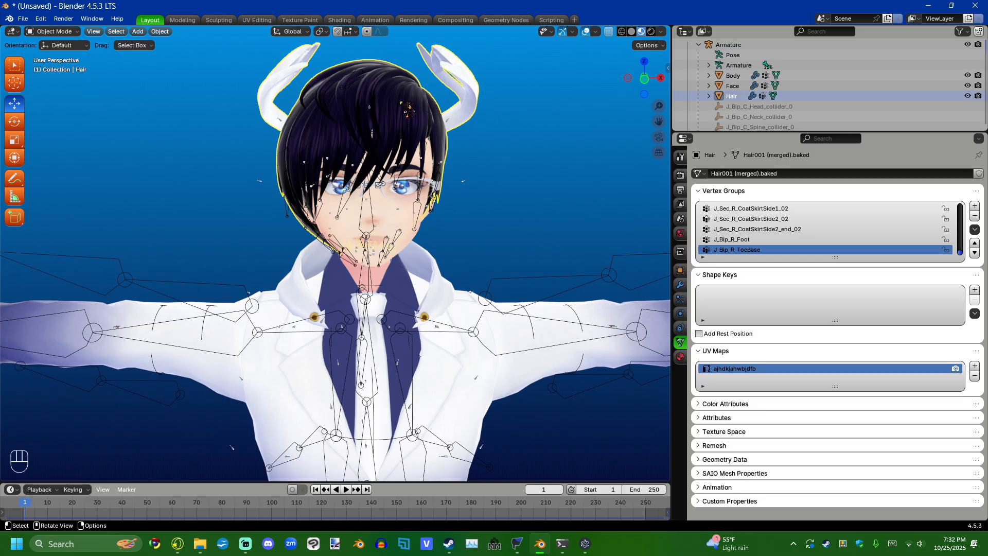
pyautogui.press('shift')
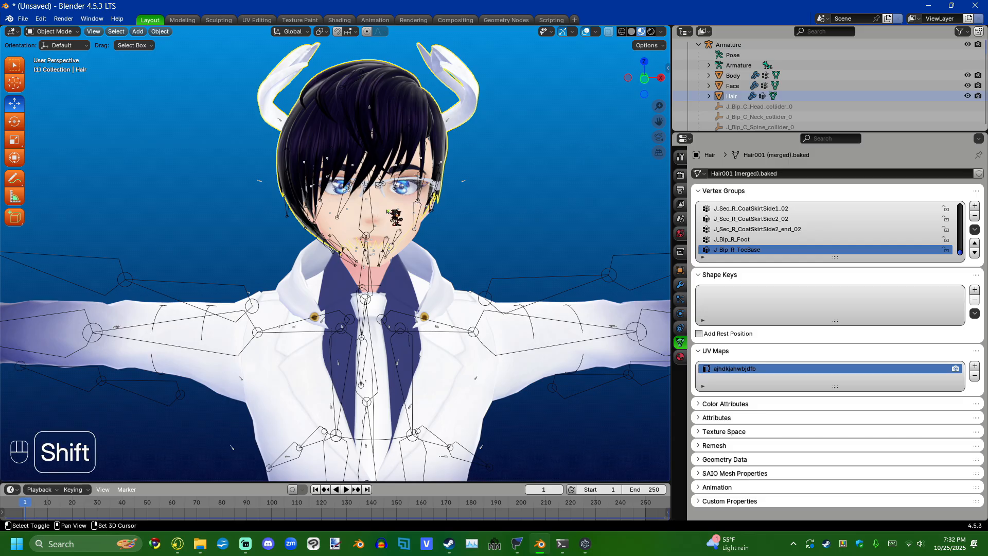
pyautogui.click(732, 85)
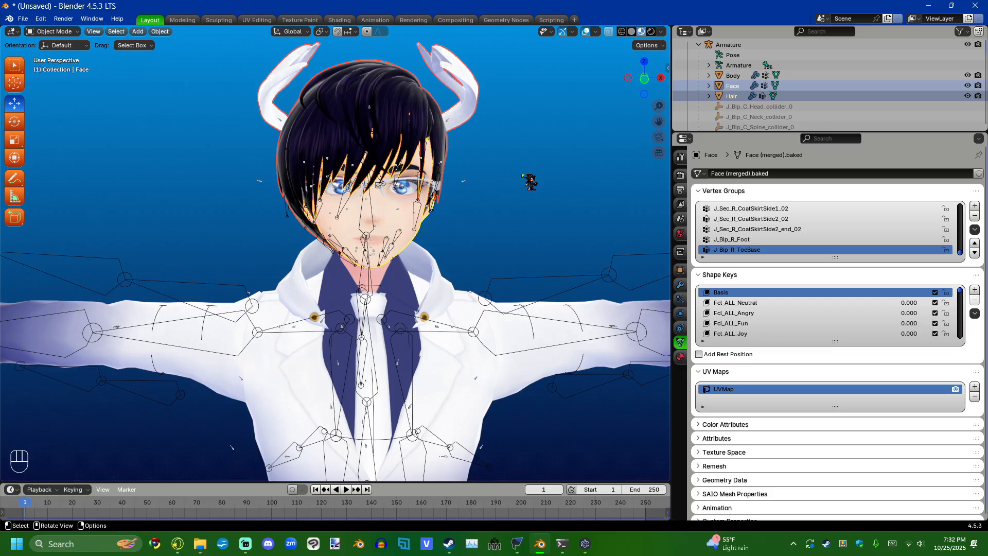
# Join Face into Hair with Ctrl+J, redoing the join with Hair active.
pyautogui.press('ctrl')
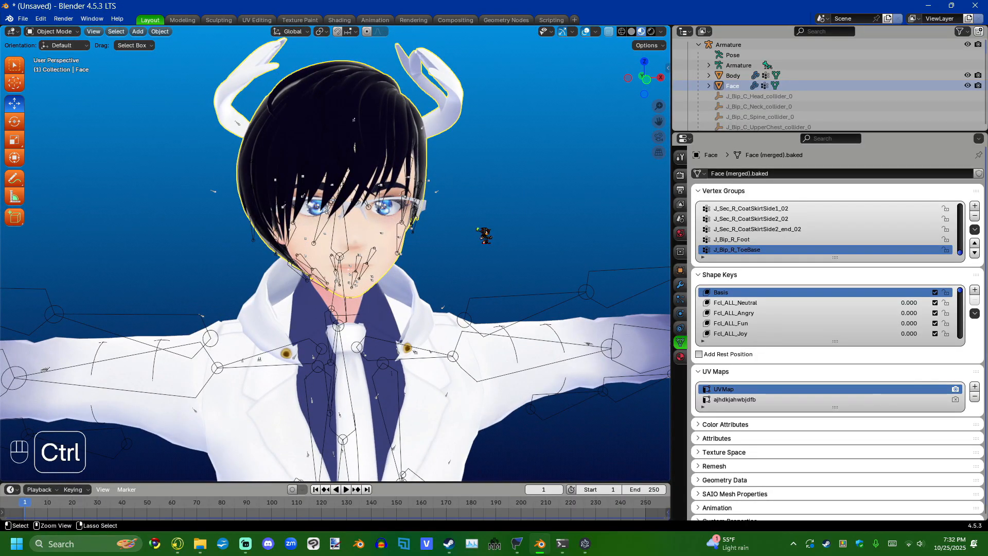
pyautogui.press('ctrl+z')
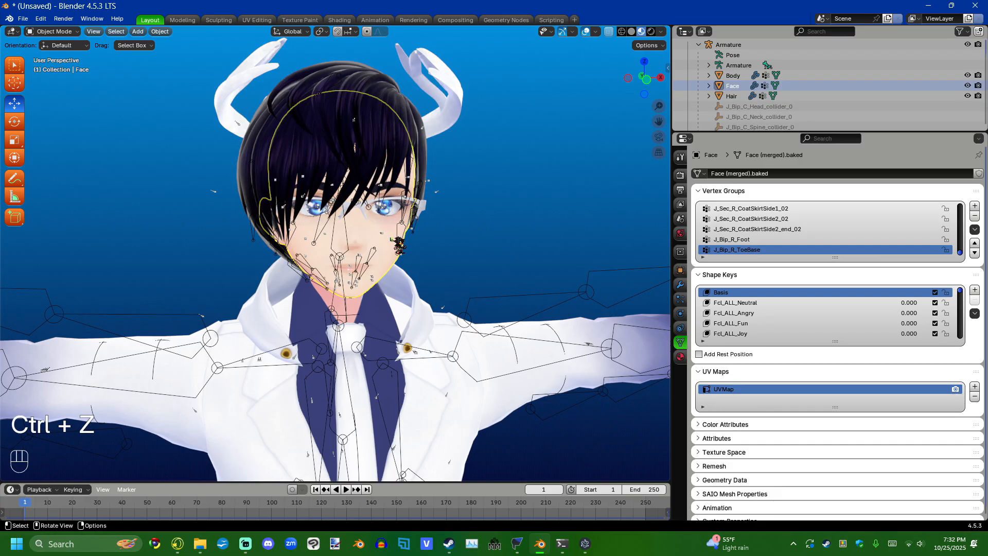
pyautogui.click(732, 96)
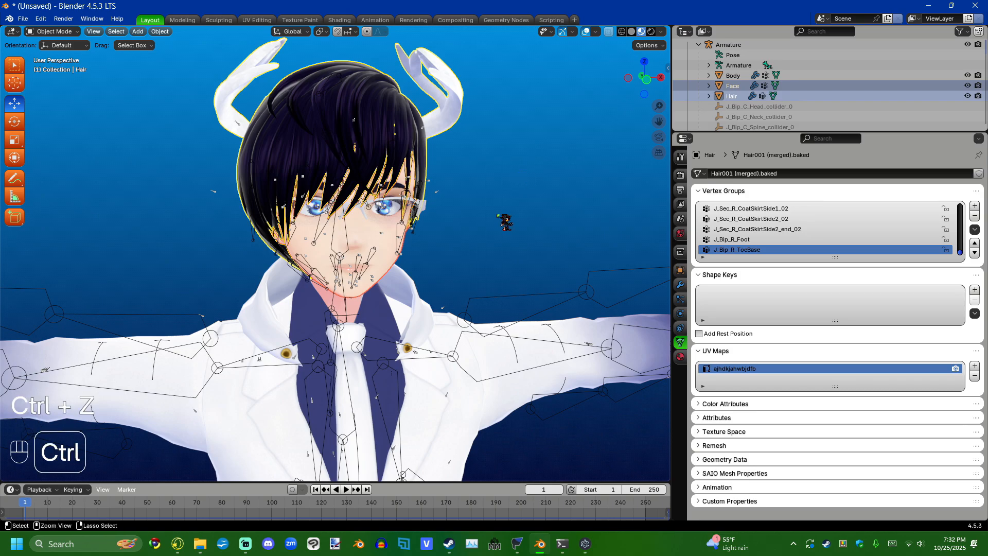
pyautogui.press('ctrl+j')
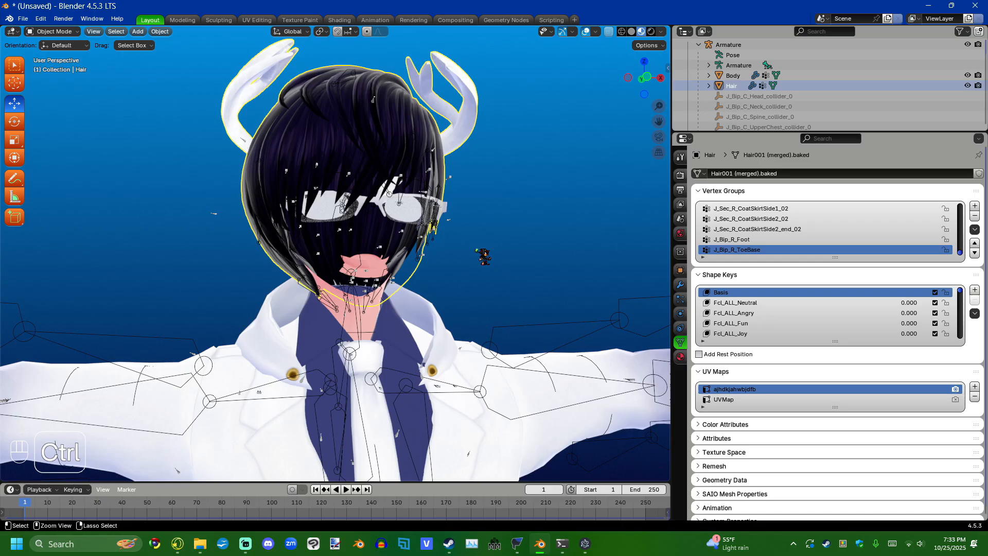
# Undo the earlier join, then join the Body, Face and Hair meshes into one Hair object.
pyautogui.press('ctrl+z')
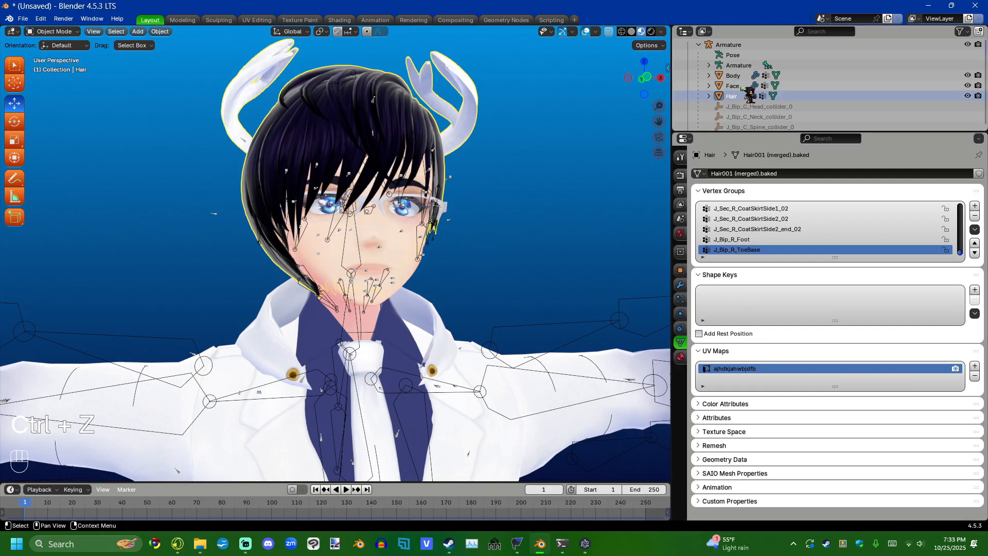
pyautogui.click(732, 86)
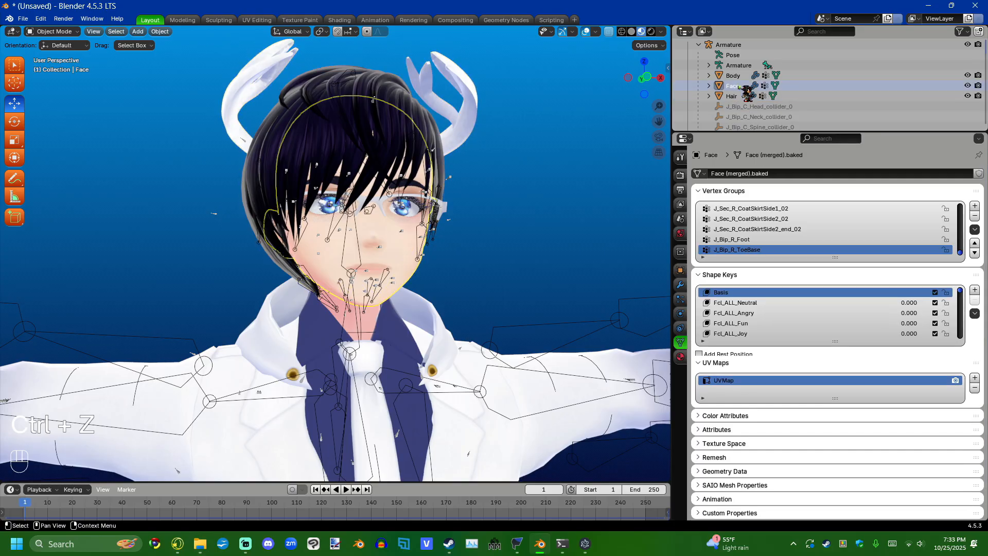
pyautogui.click(733, 76)
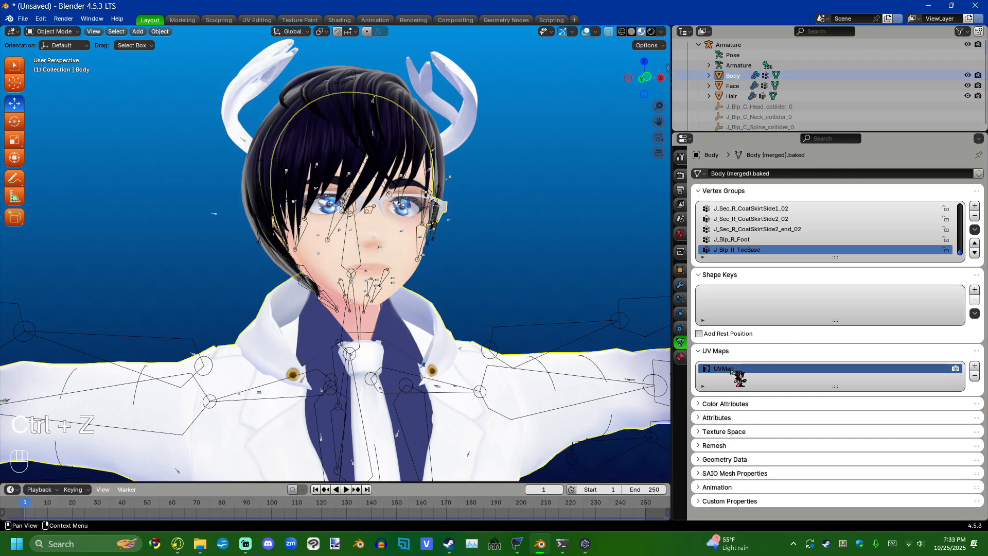
pyautogui.click(733, 85)
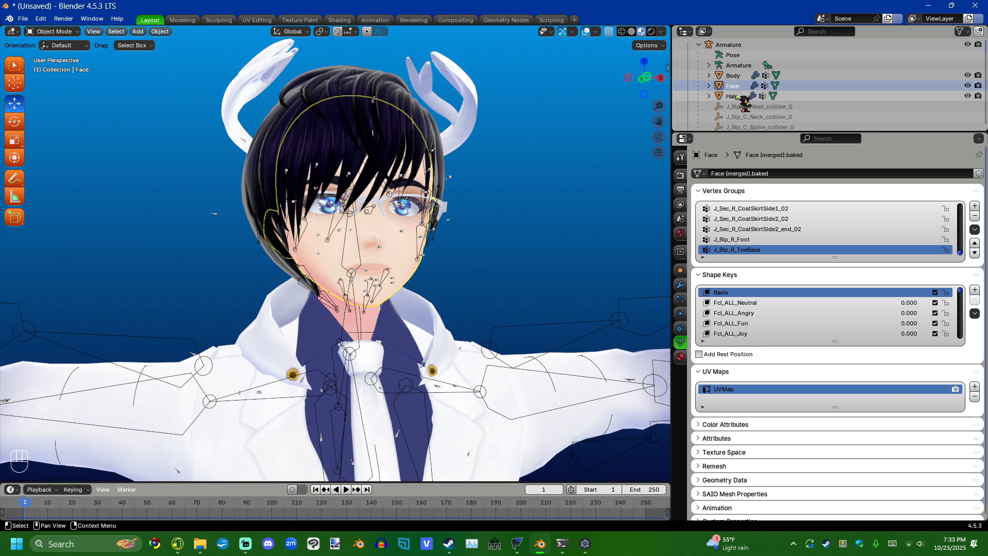
pyautogui.click(731, 95)
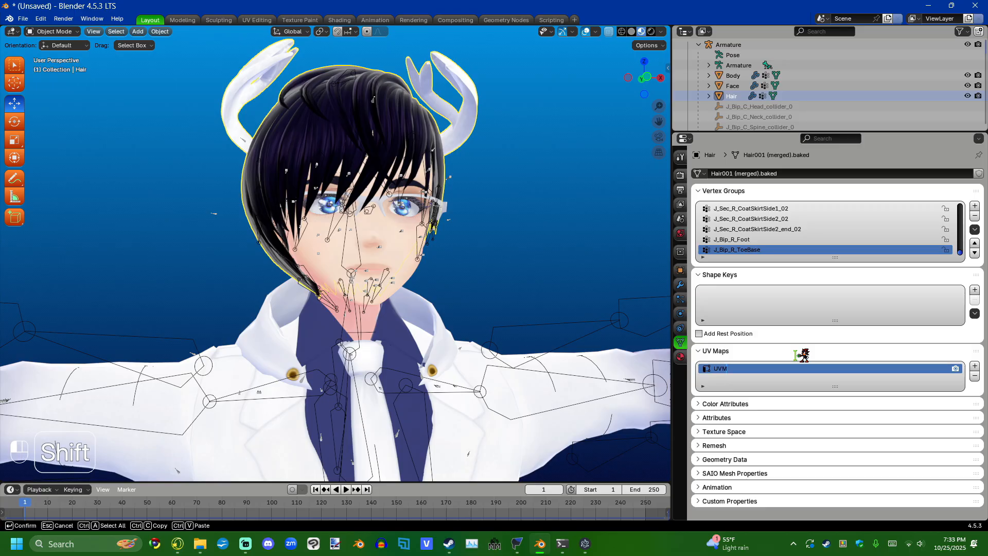
pyautogui.click(732, 85)
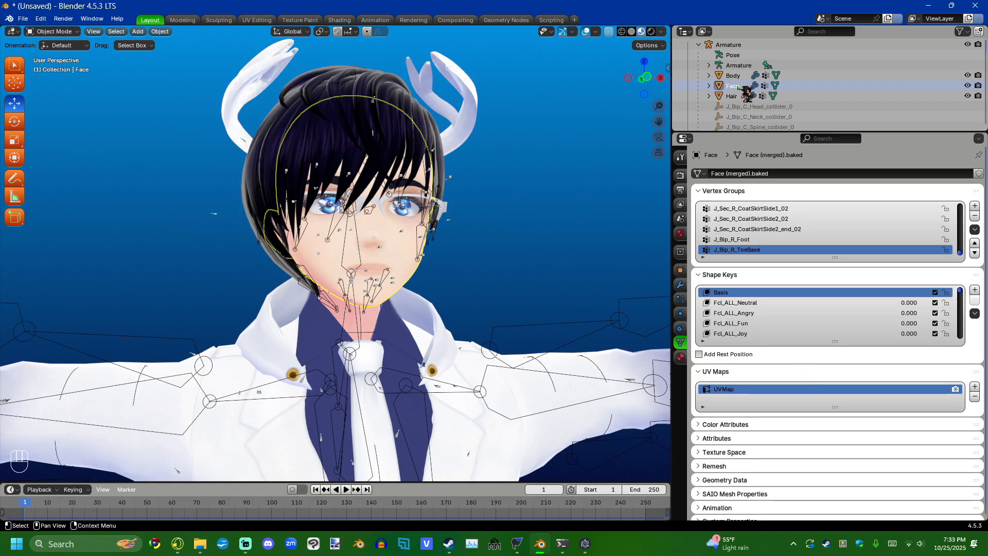
pyautogui.click(734, 75)
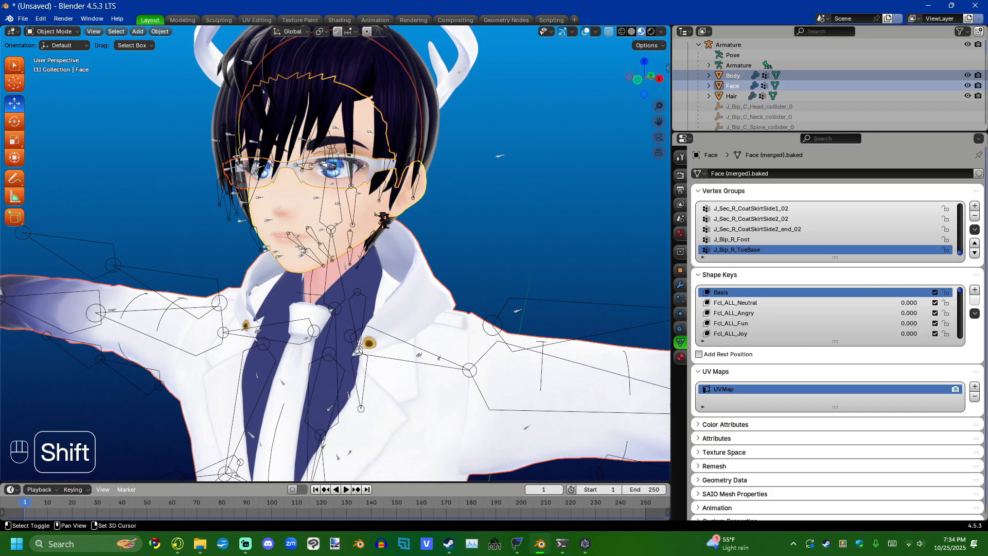
pyautogui.click(732, 96)
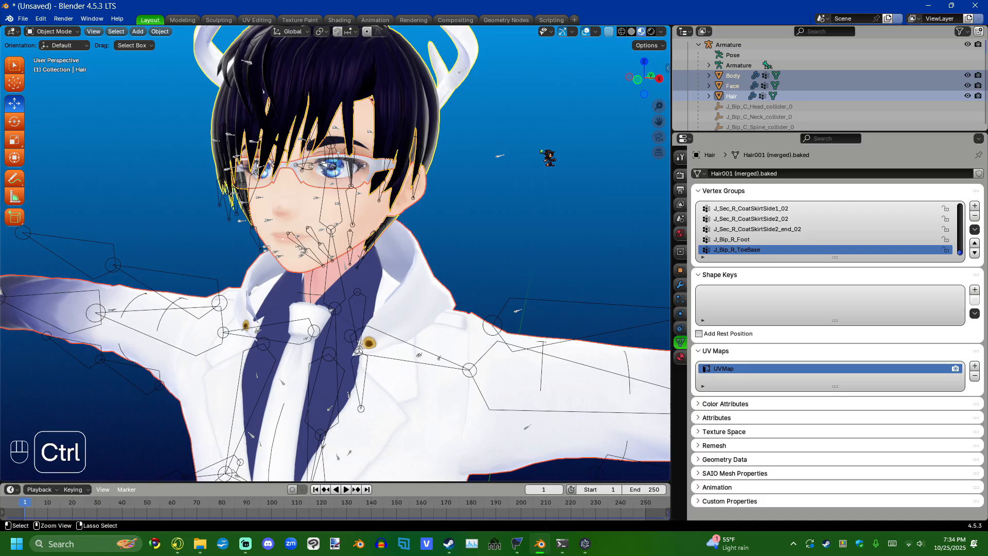
pyautogui.press('Ctrl+J')
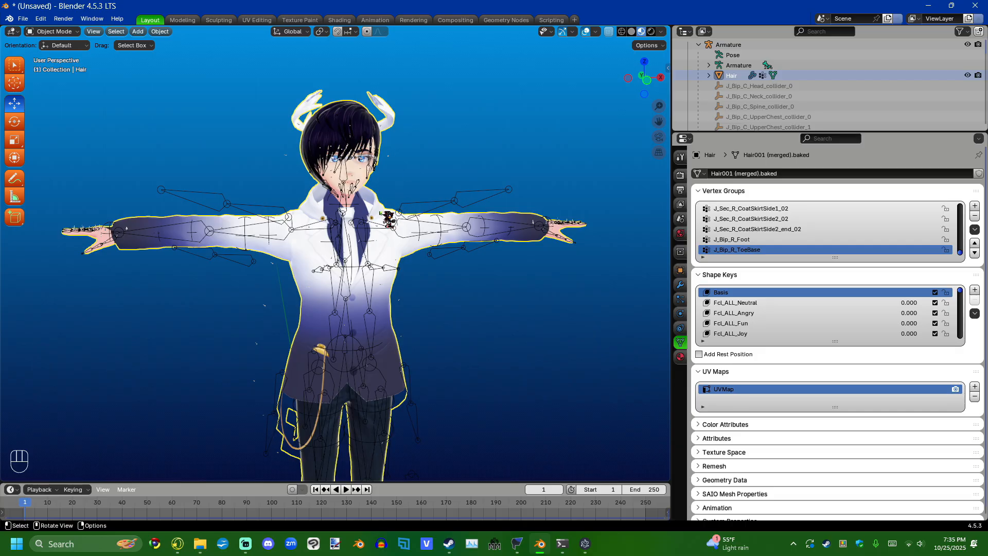
pyautogui.moveTo(680, 286)
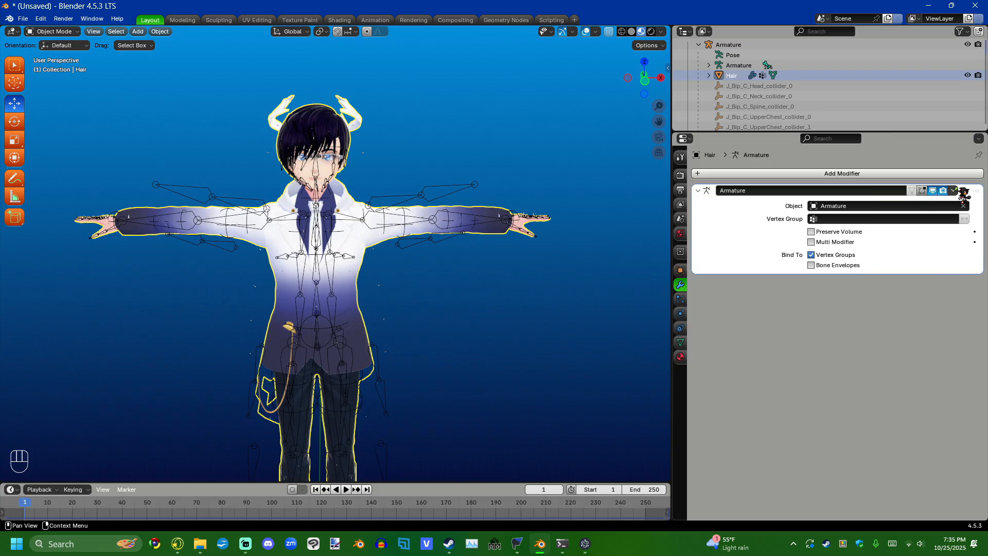
pyautogui.click(954, 190)
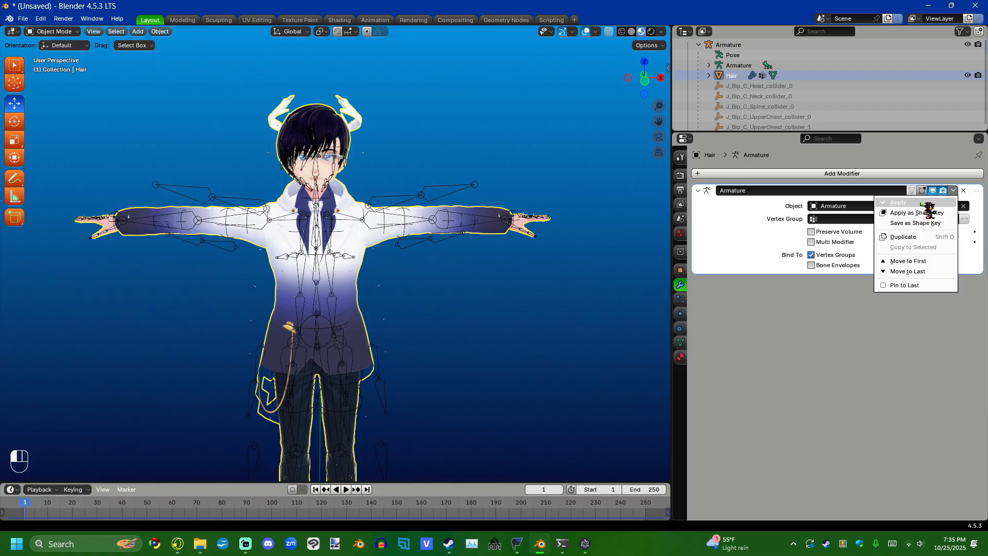
pyautogui.click(899, 202)
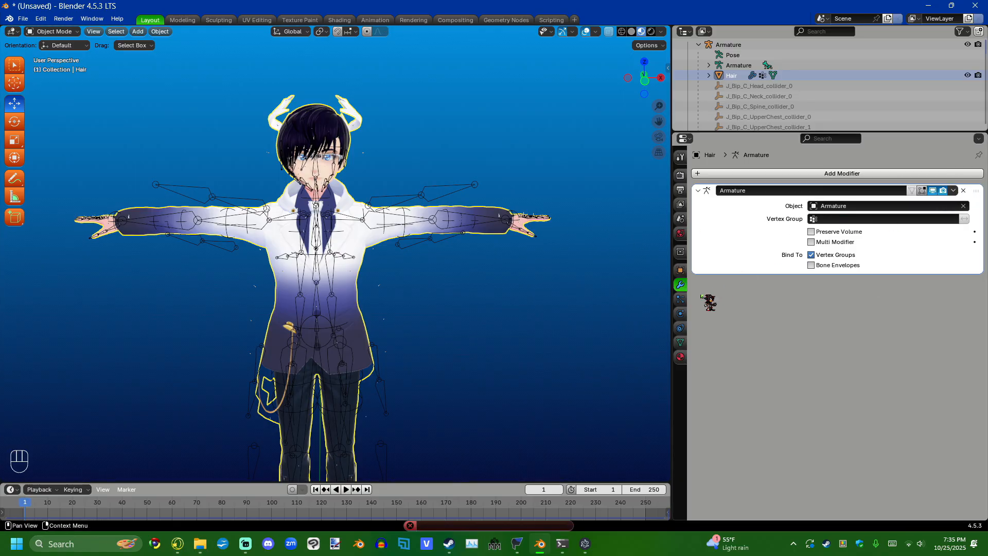
pyautogui.click(680, 342)
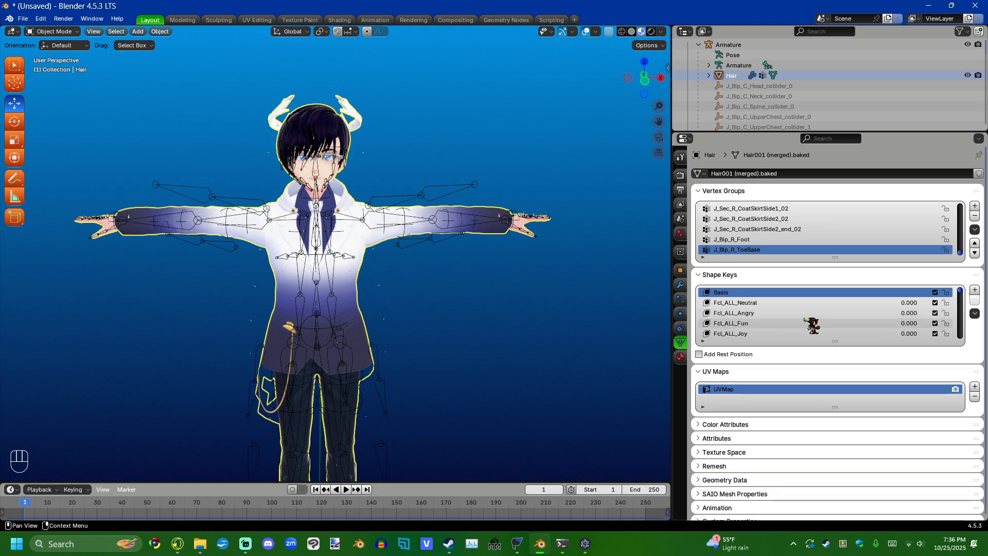
pyautogui.moveTo(761, 321)
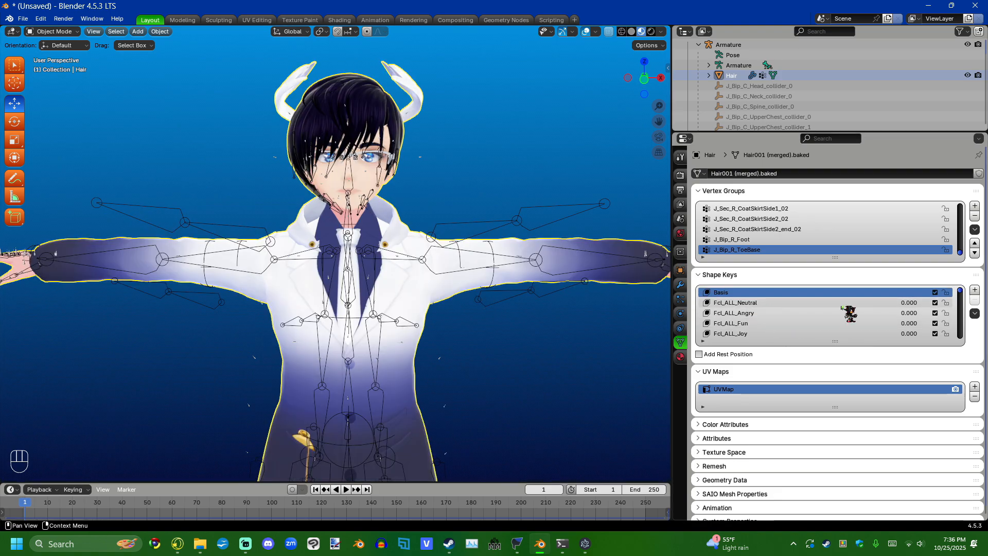
pyautogui.moveTo(974, 293)
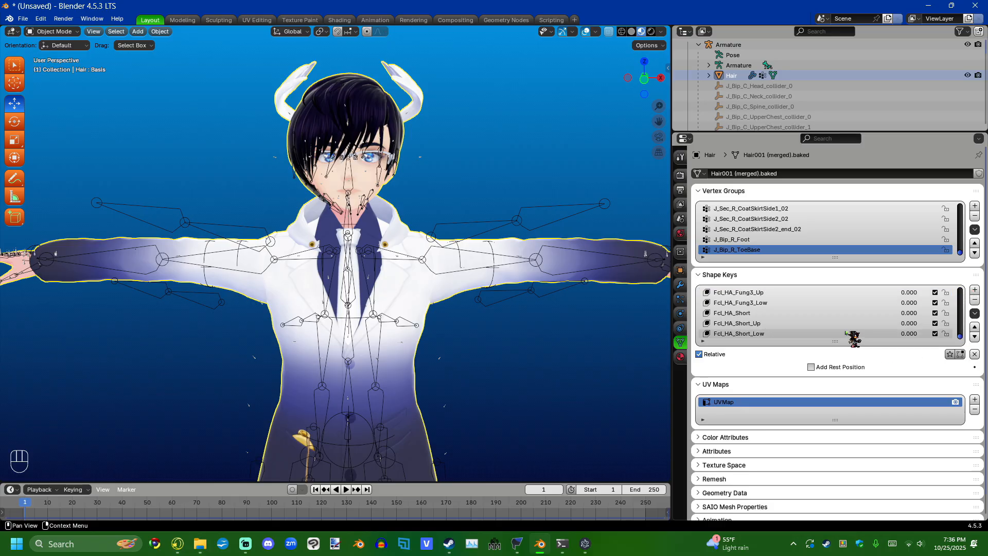
# Delete shape keys from the Hair mesh until only Basis, Fcl_ALL_Neutral and Fcl_ALL_Angry remain.
pyautogui.click(739, 333)
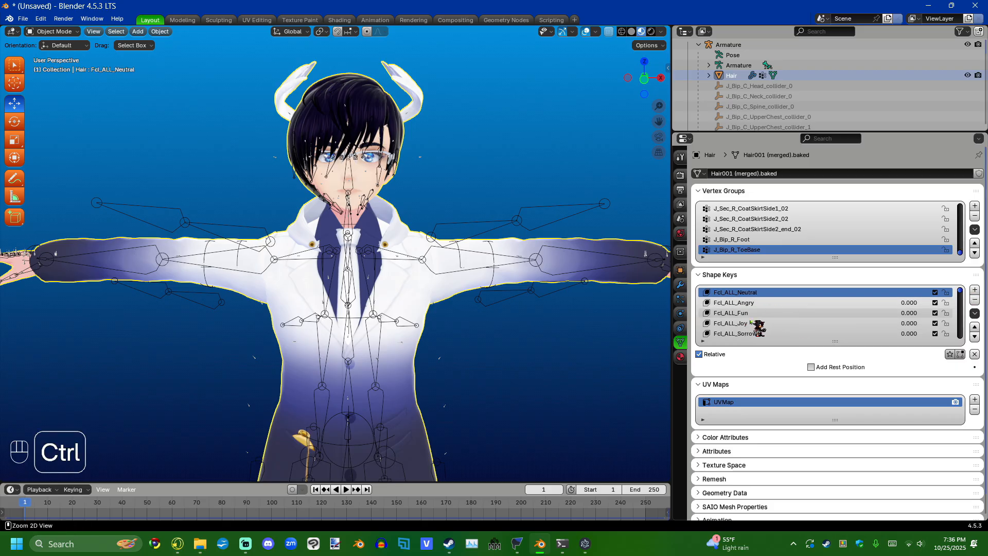
pyautogui.press('ctrl+z')
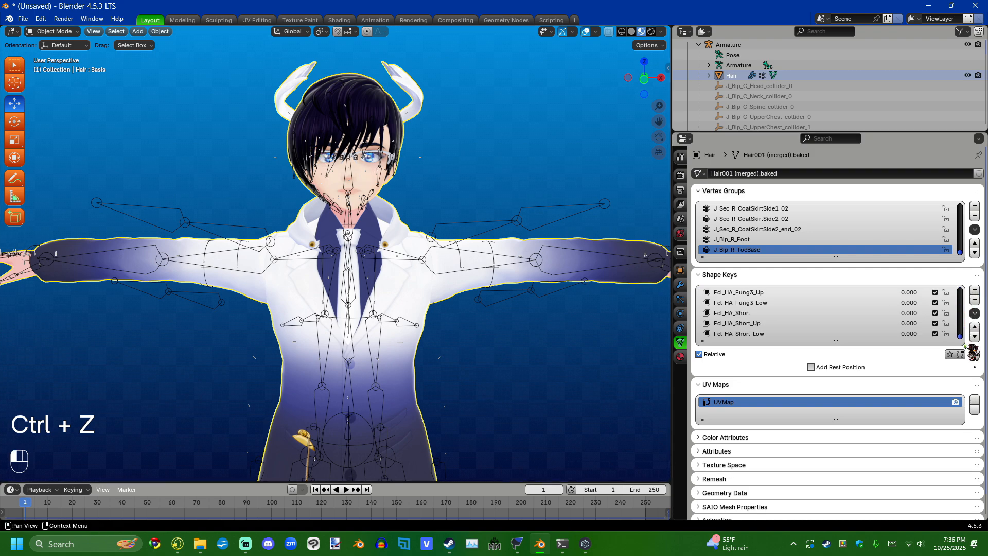
pyautogui.click(741, 333)
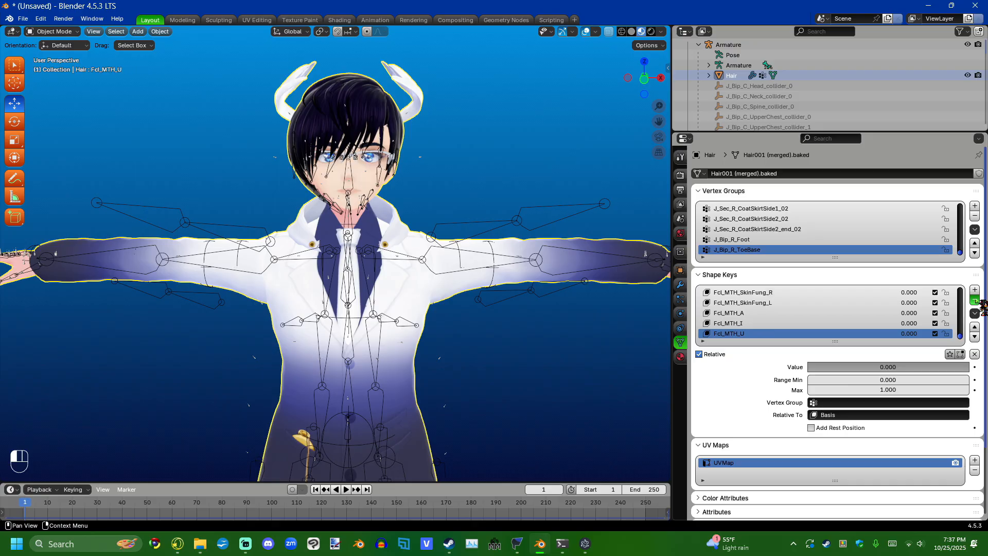
pyautogui.scroll(-3)
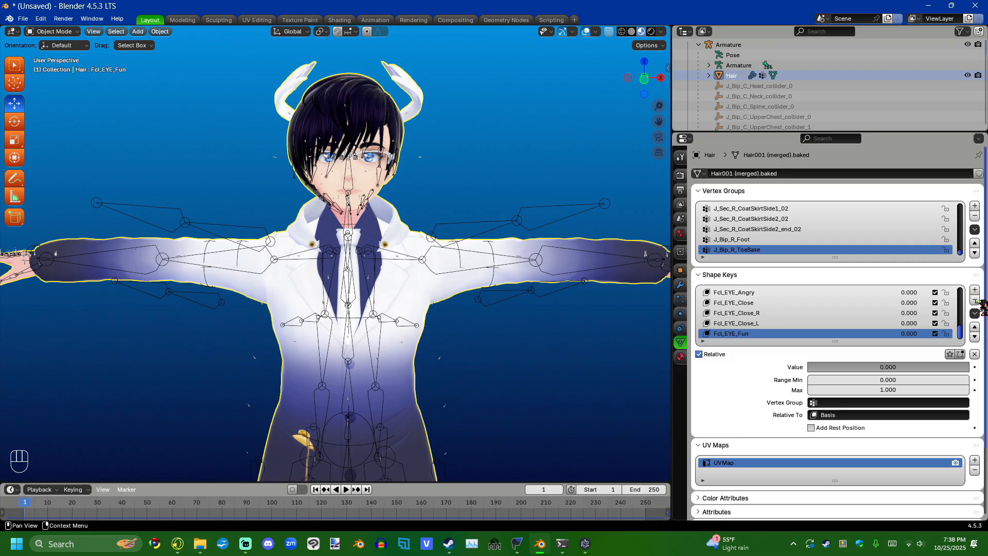
pyautogui.scroll(-3)
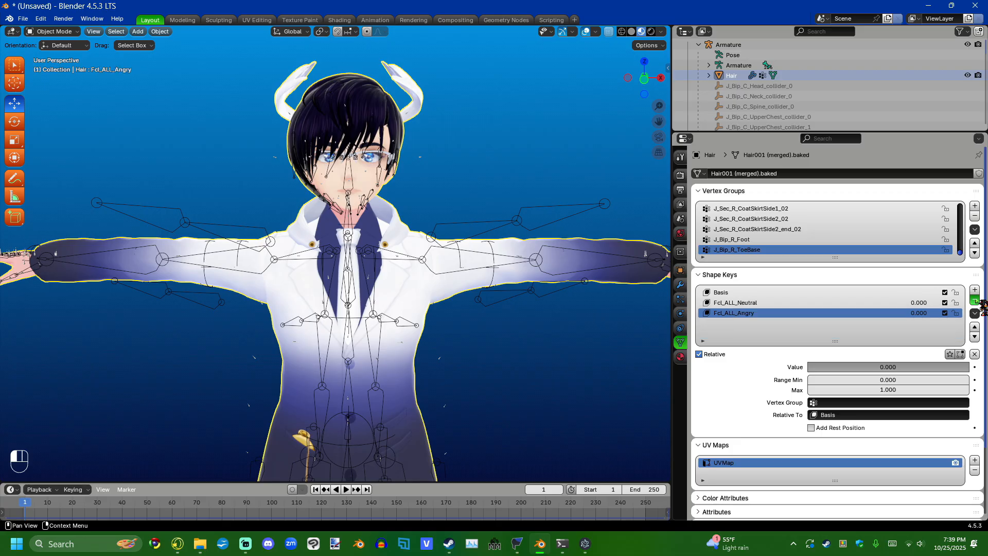
pyautogui.click(680, 284)
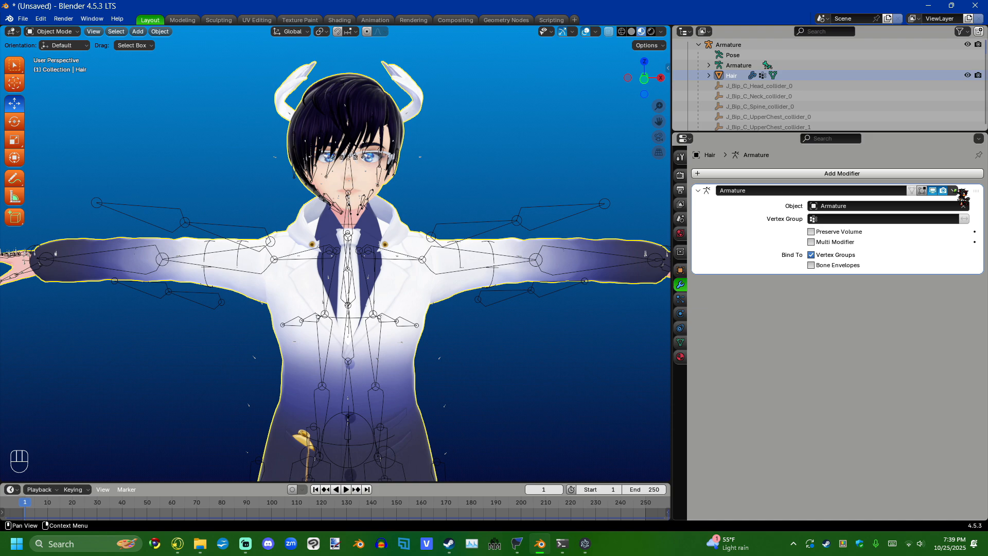
# Apply the Armature modifier on the Hair mesh, then select the Armature object.
pyautogui.click(954, 190)
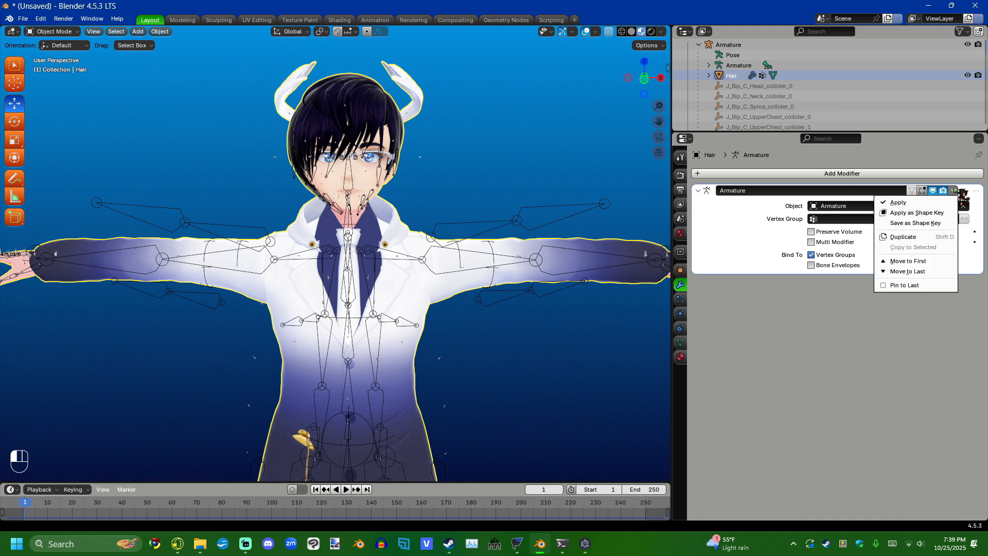
pyautogui.moveTo(898, 202)
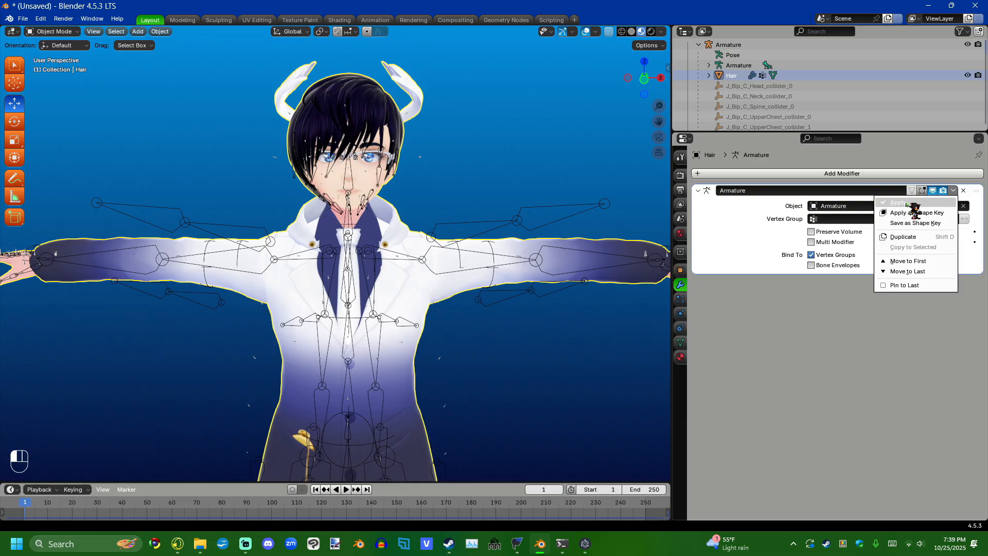
pyautogui.click(899, 202)
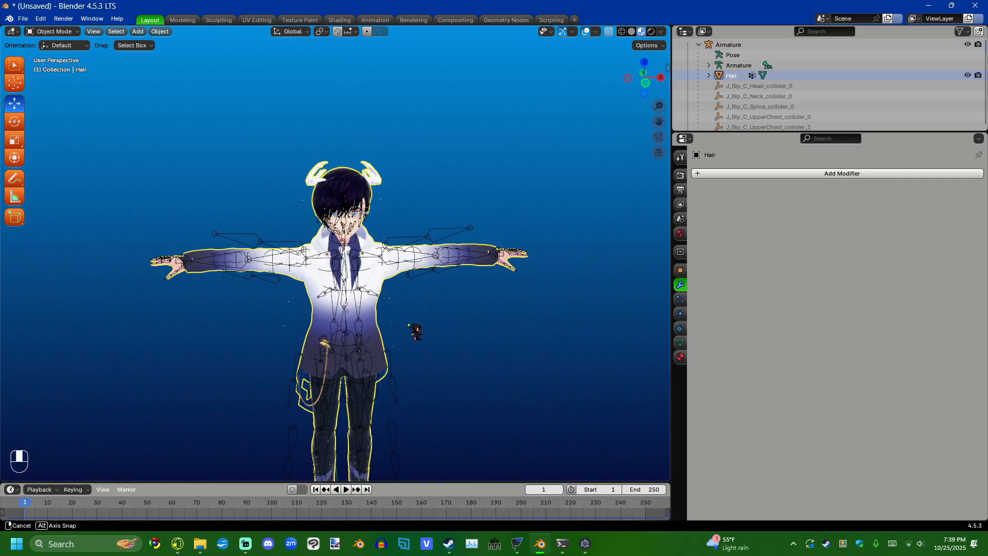
pyautogui.click(728, 44)
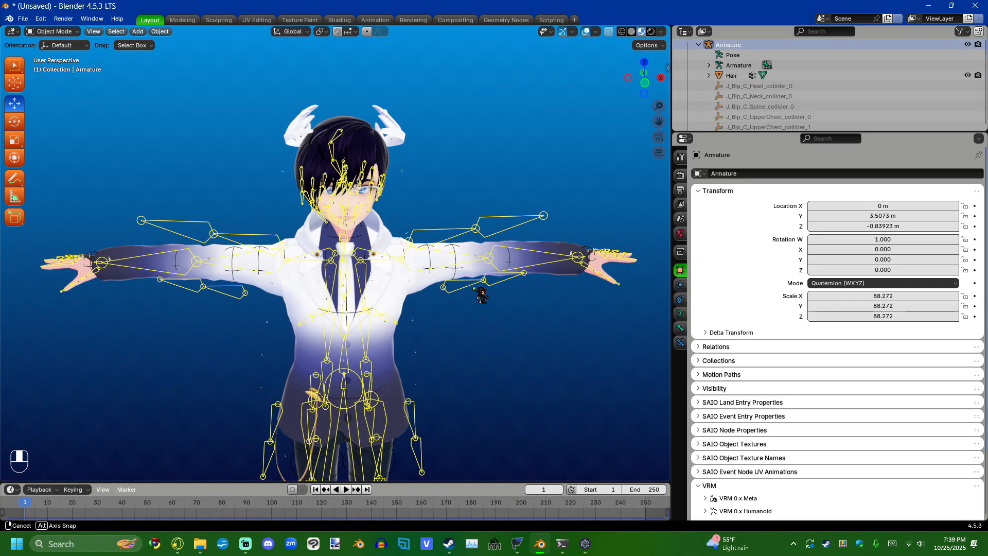
# Switch the armature into Pose Mode and back to Object Mode, then delete the Armature object.
pyautogui.click(54, 31)
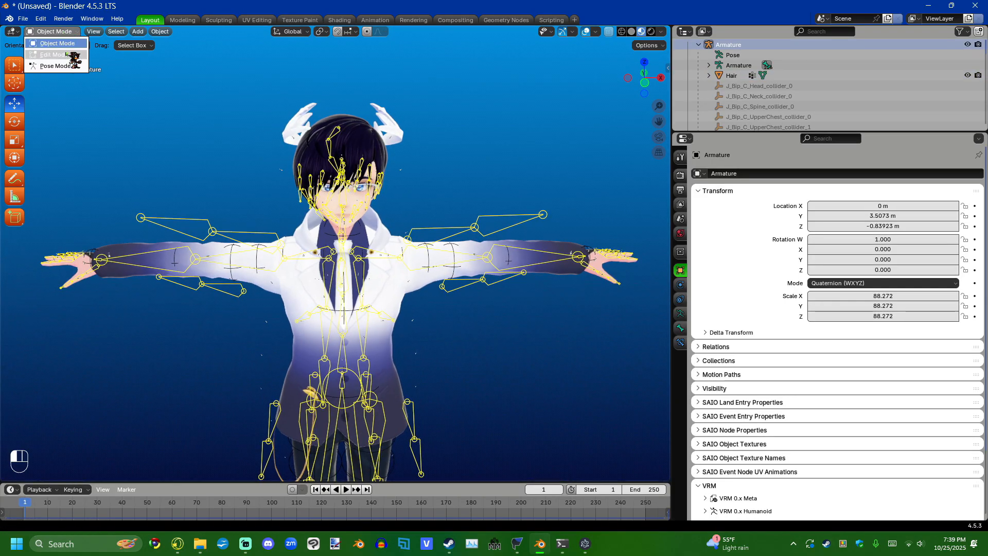
pyautogui.click(56, 65)
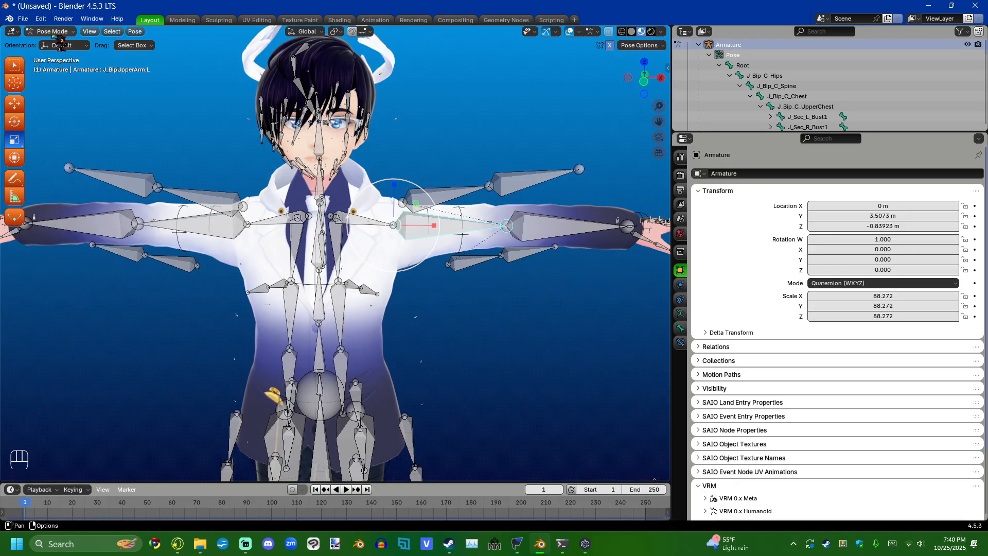
pyautogui.click(51, 31)
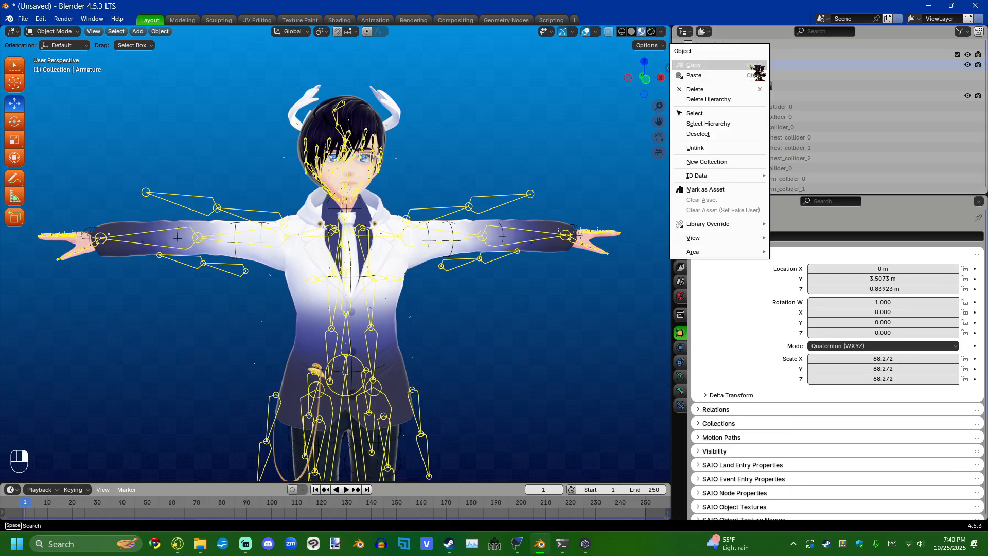
pyautogui.moveTo(716, 89)
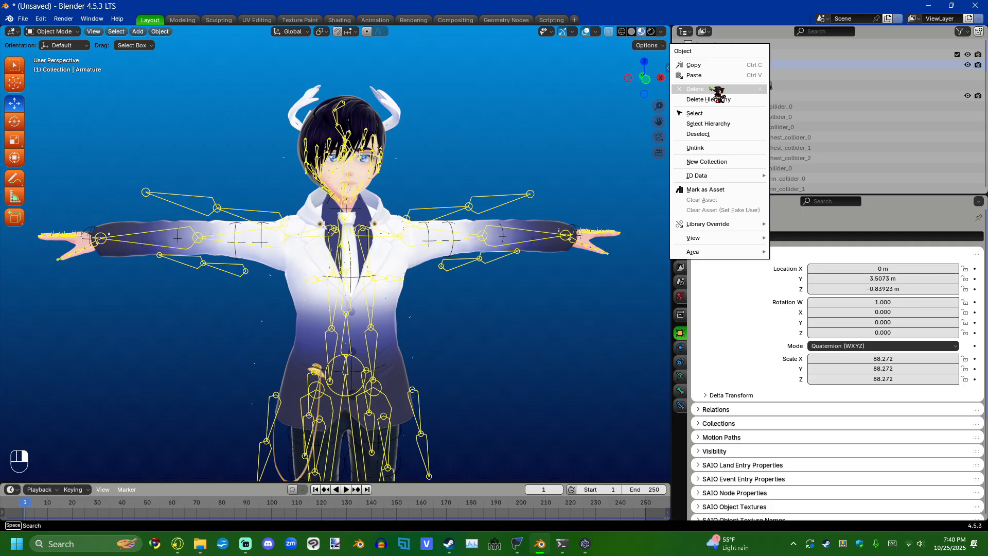
pyautogui.click(696, 89)
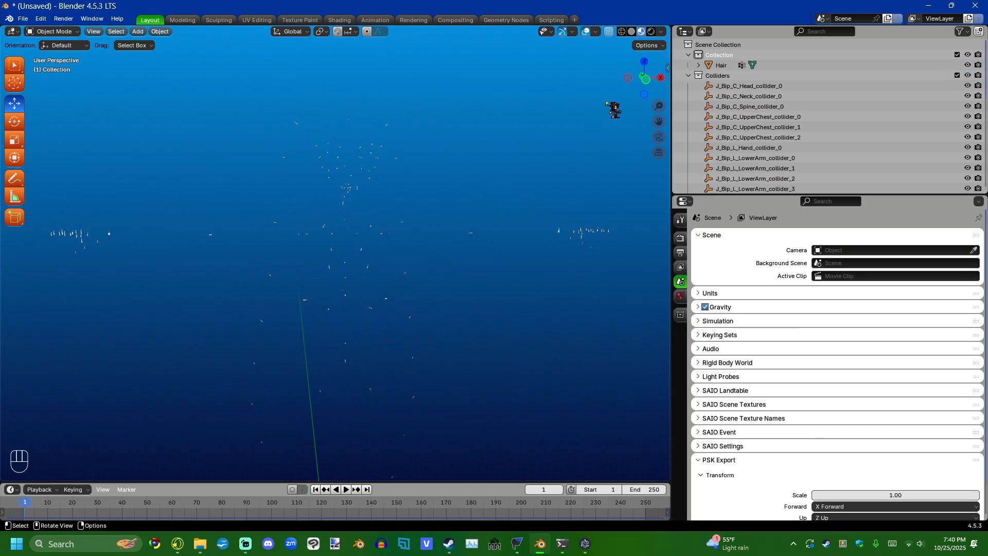
# Restore the deleted Armature and remove all of its bones, leaving an empty armature.
pyautogui.press('ctrl+z')
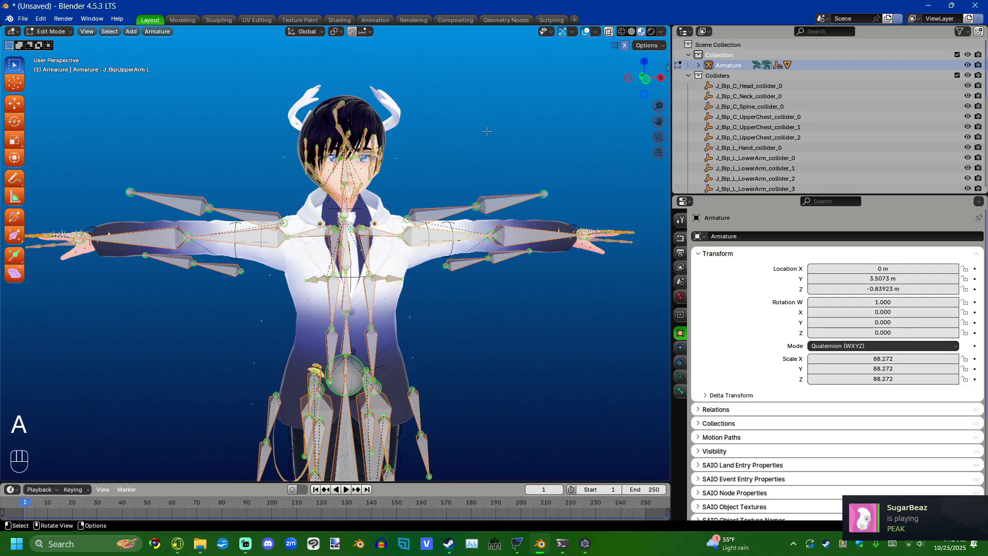
pyautogui.press('x')
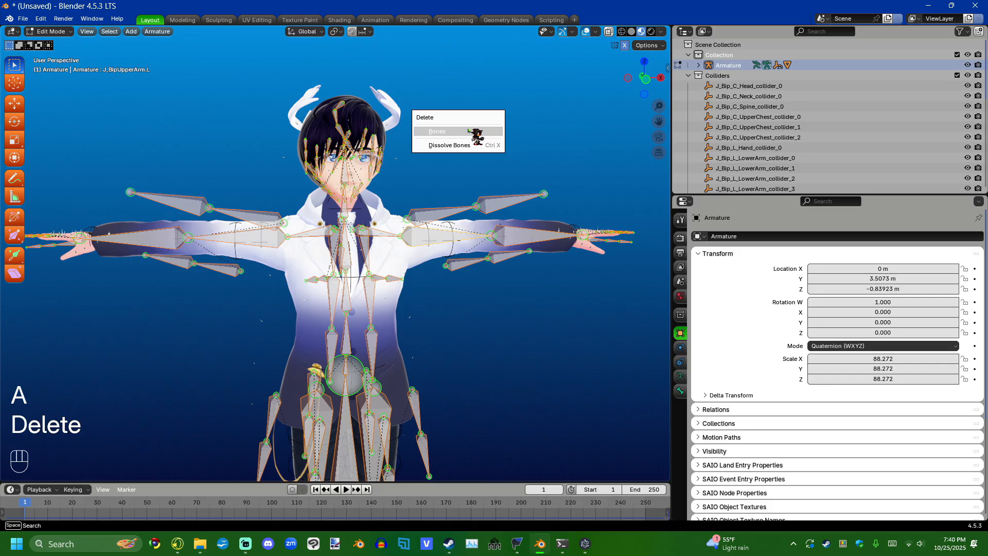
pyautogui.click(437, 131)
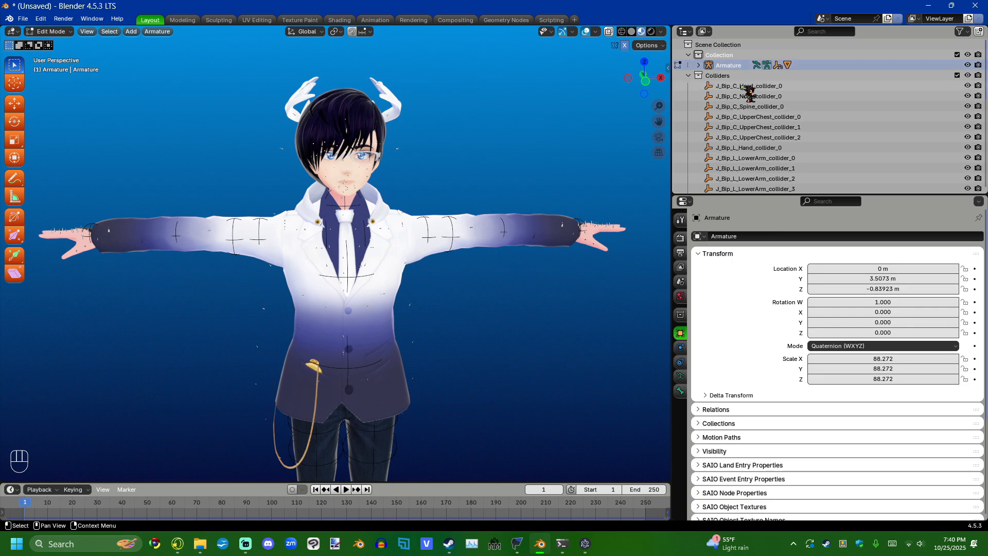
# Select the collider objects in the Colliders collection and bring up their context menu.
pyautogui.click(749, 86)
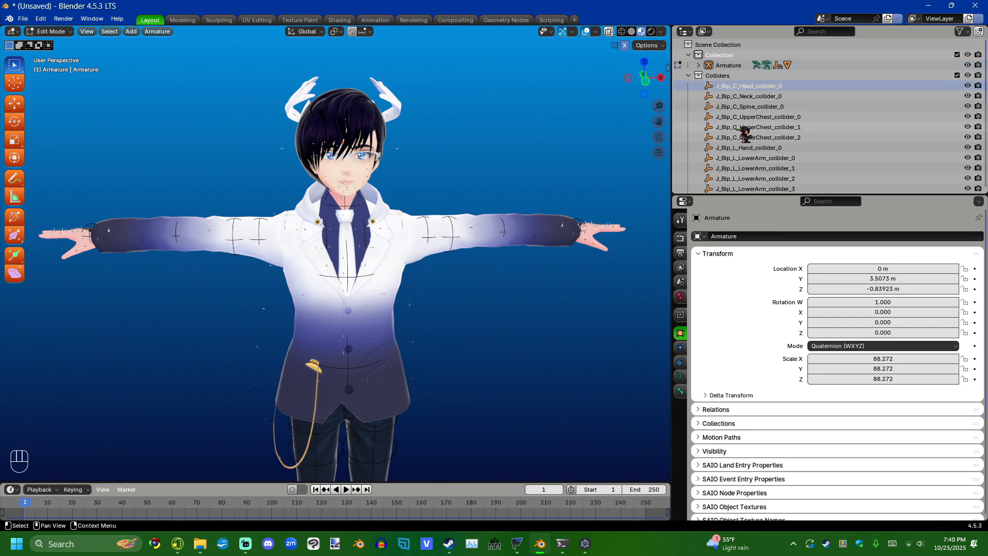
pyautogui.scroll(-3)
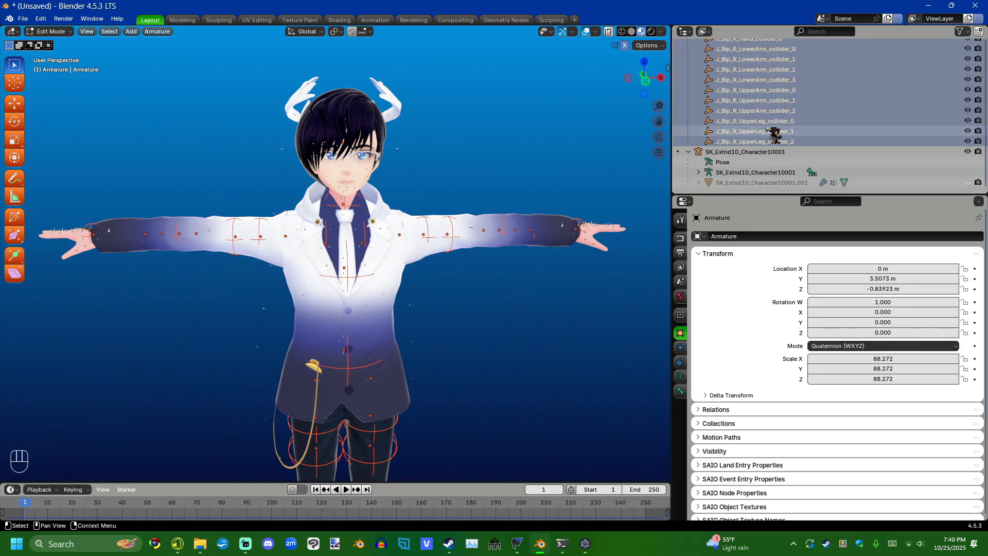
pyautogui.rightClick(756, 130)
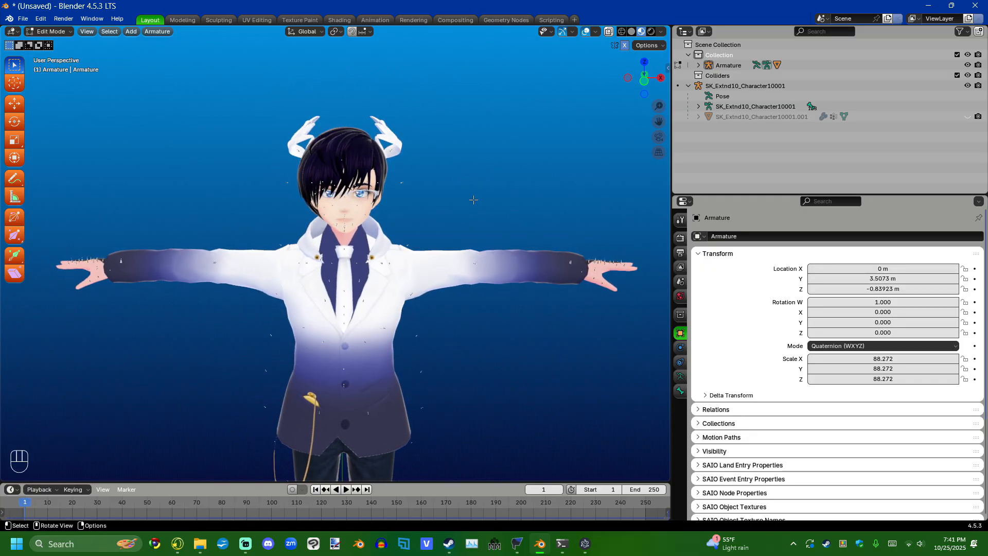
pyautogui.moveTo(476, 195)
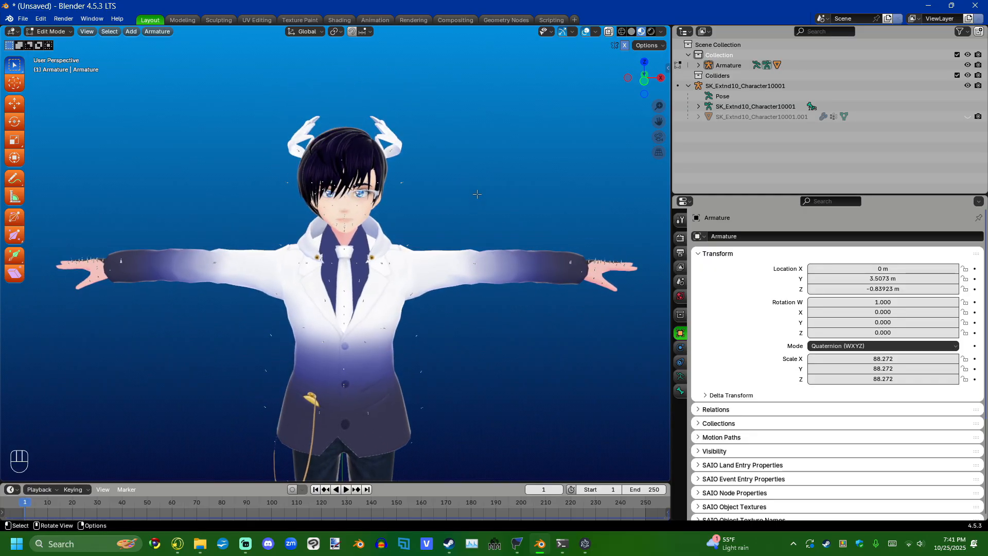